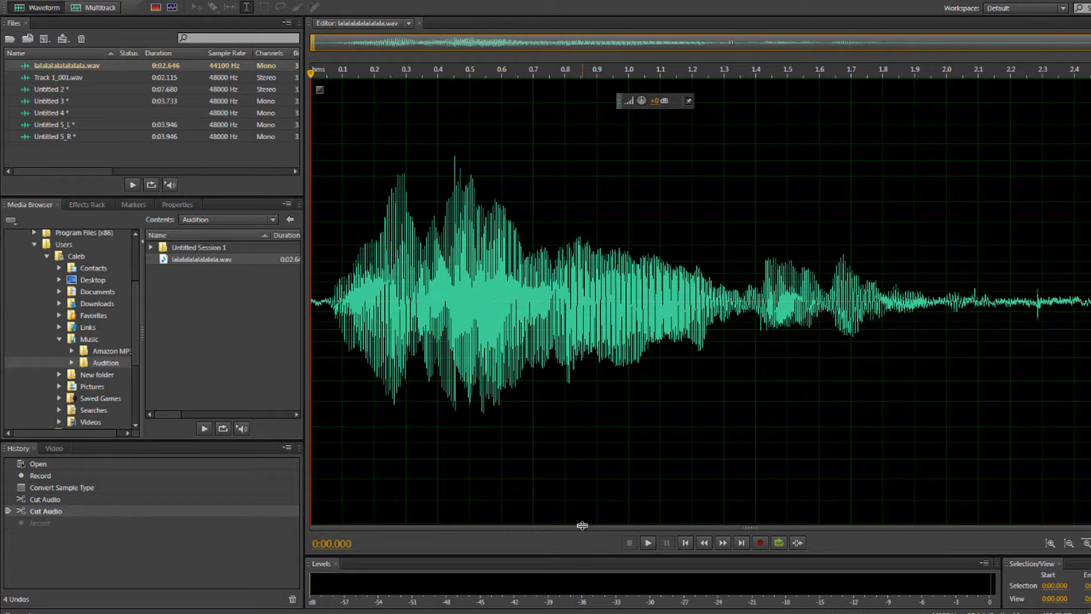
mouse_move(590, 449)
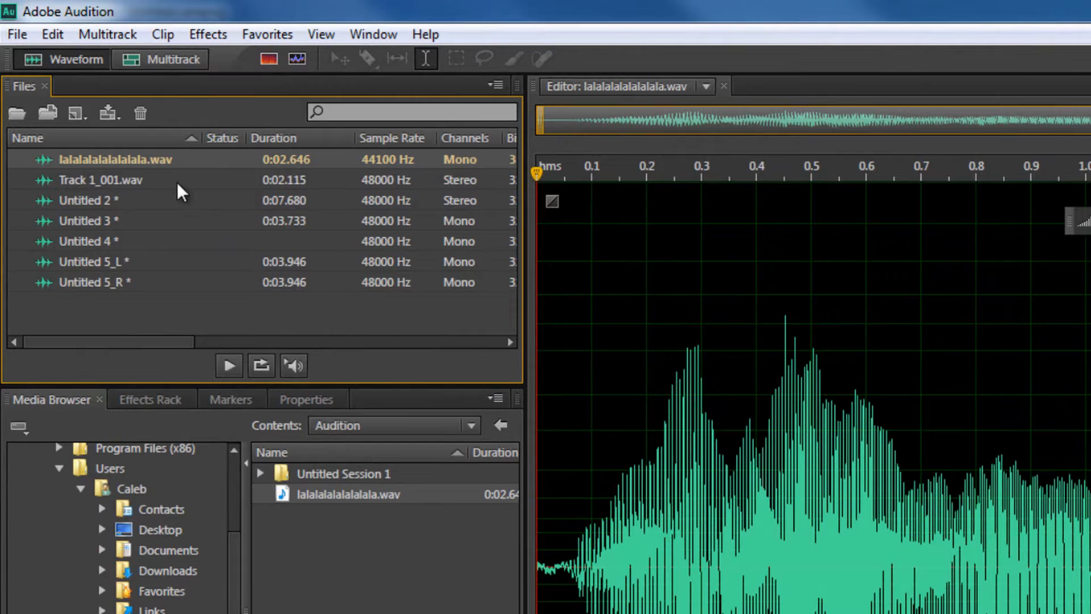
mouse_move(135, 229)
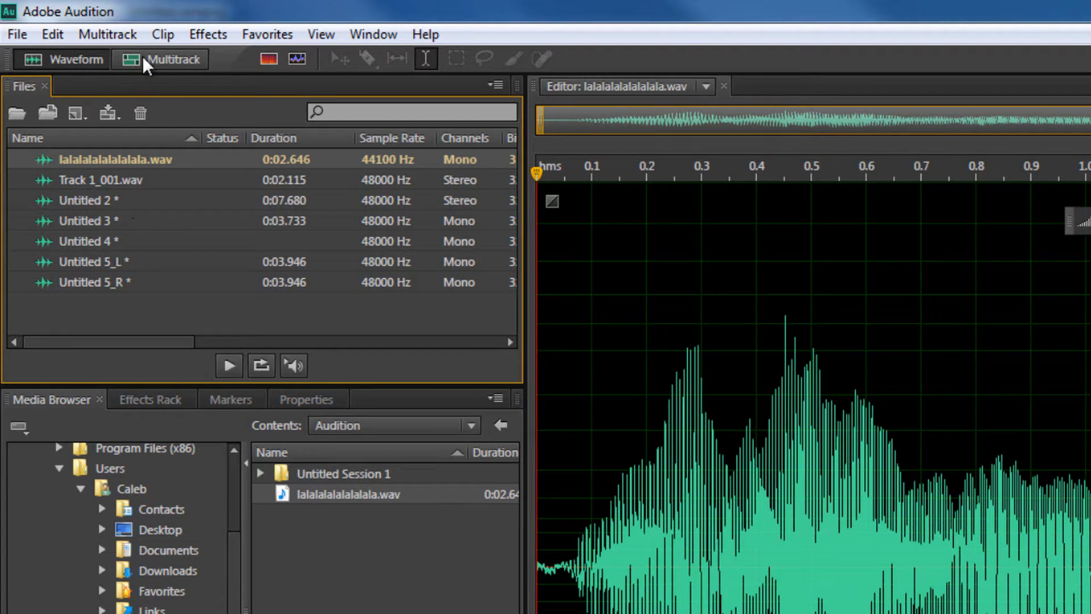
mouse_move(17, 33)
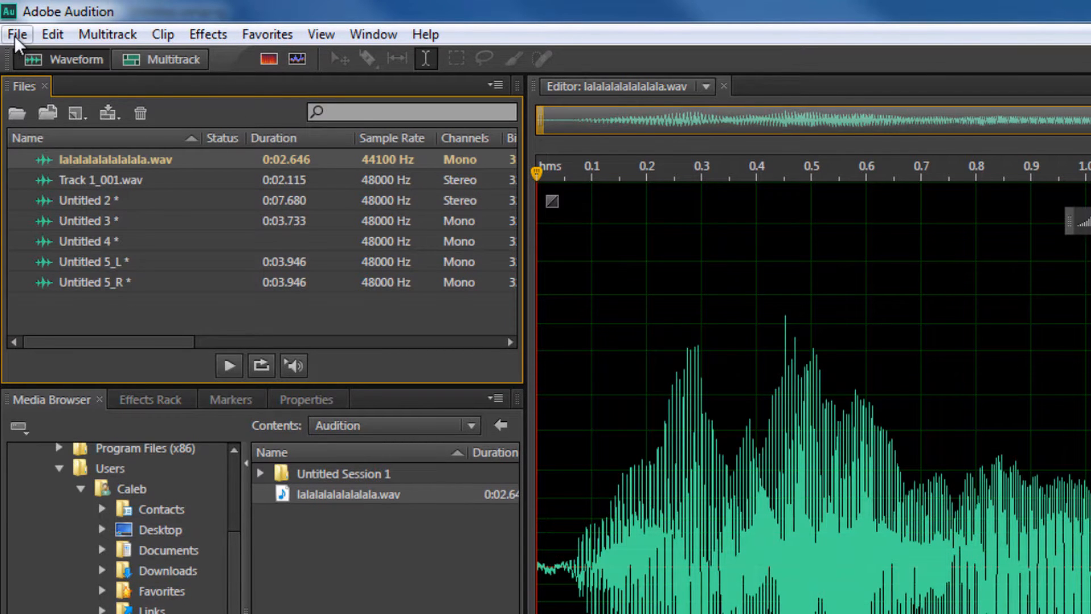
Step: Start a new multitrack session named 'First Multitrack Session subscribe'
left_click(17, 33)
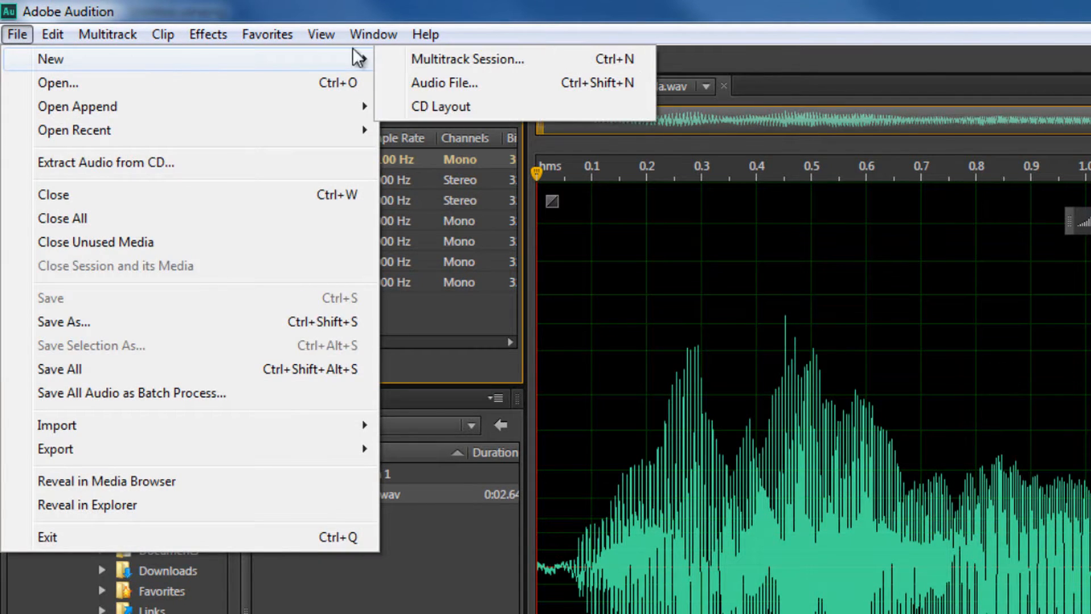
mouse_move(467, 58)
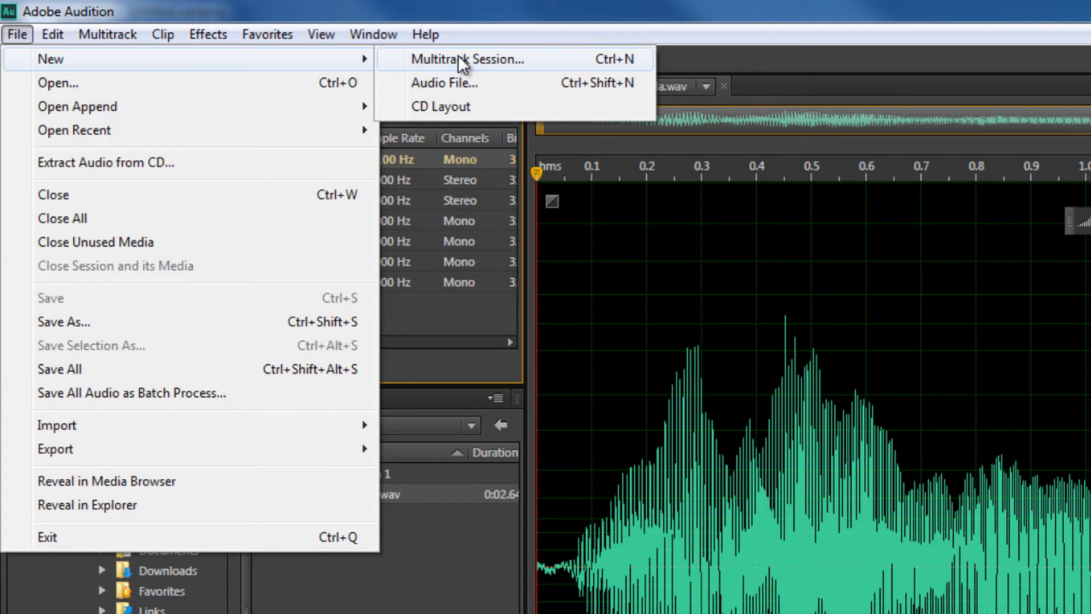
left_click(469, 58)
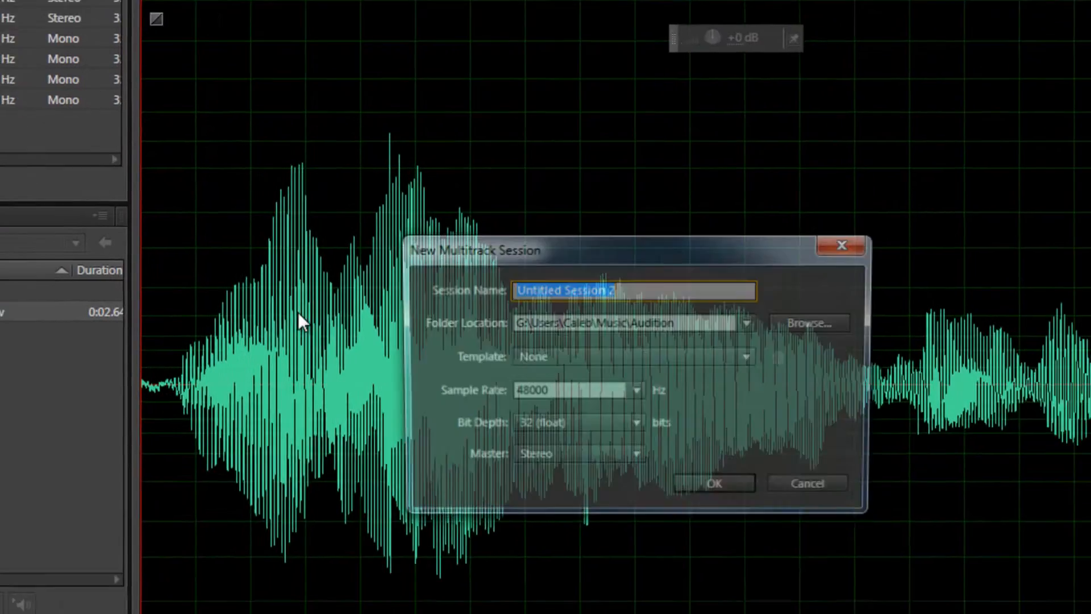
type("First Multipt")
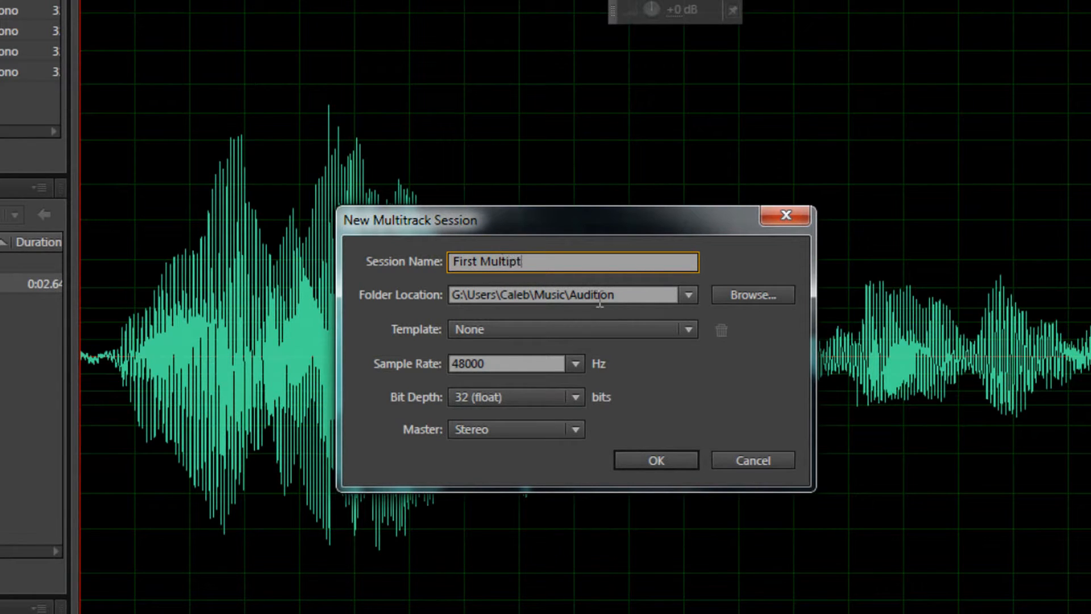
type("rack Session subscribe")
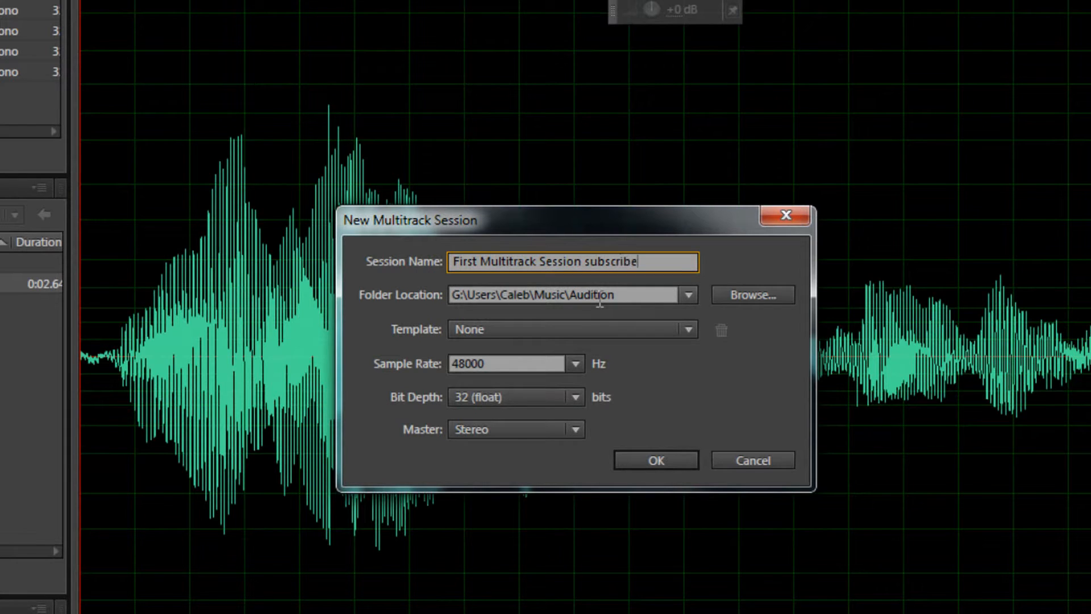
mouse_move(639, 293)
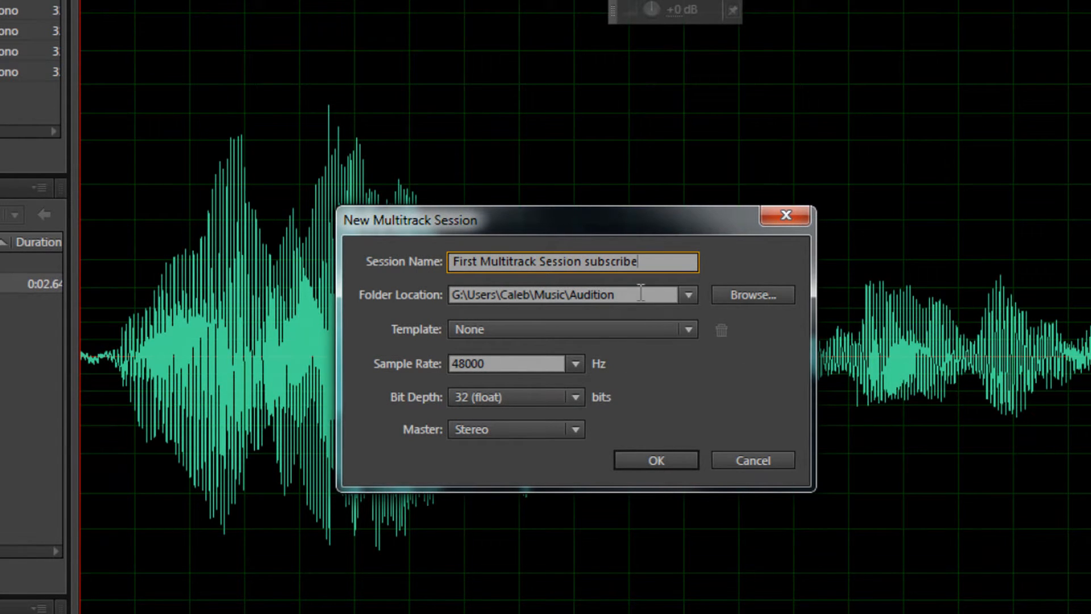
Step: Set the session sample rate to 44100 Hz and create it
left_click(751, 294)
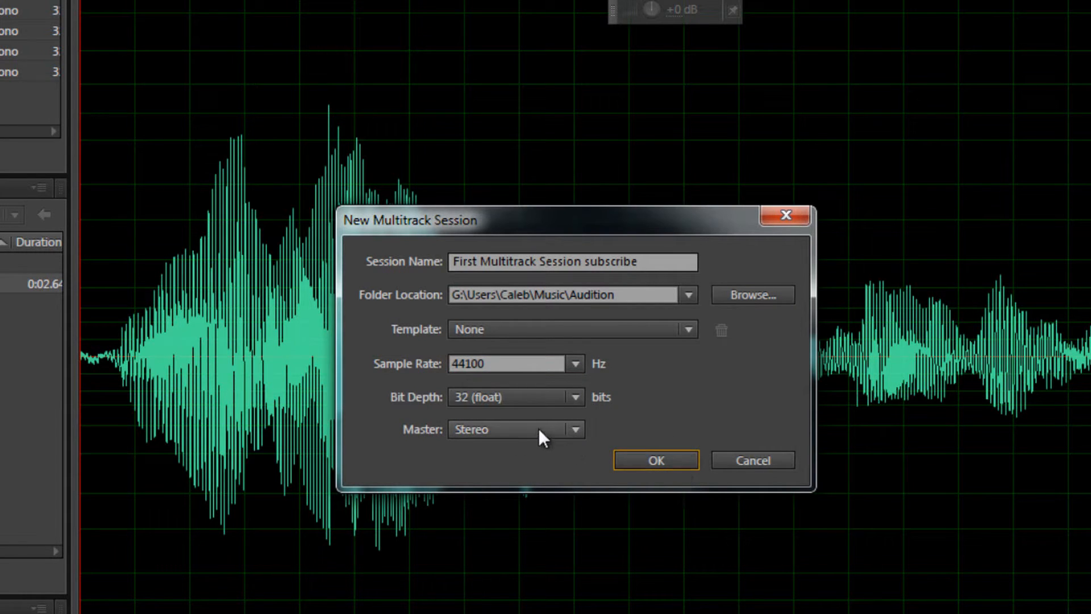
left_click(654, 460)
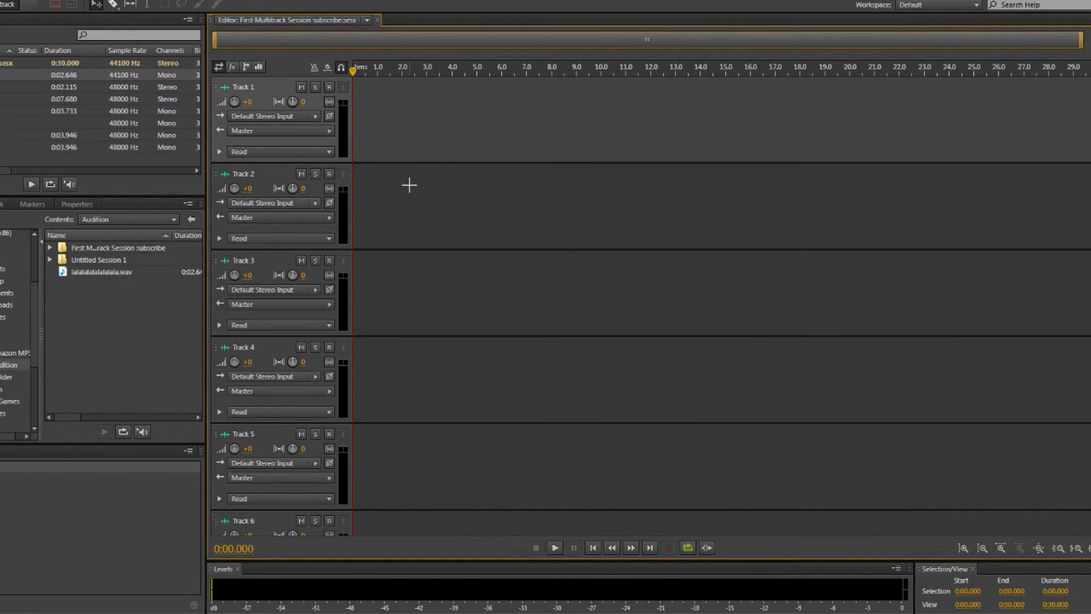
mouse_move(393, 234)
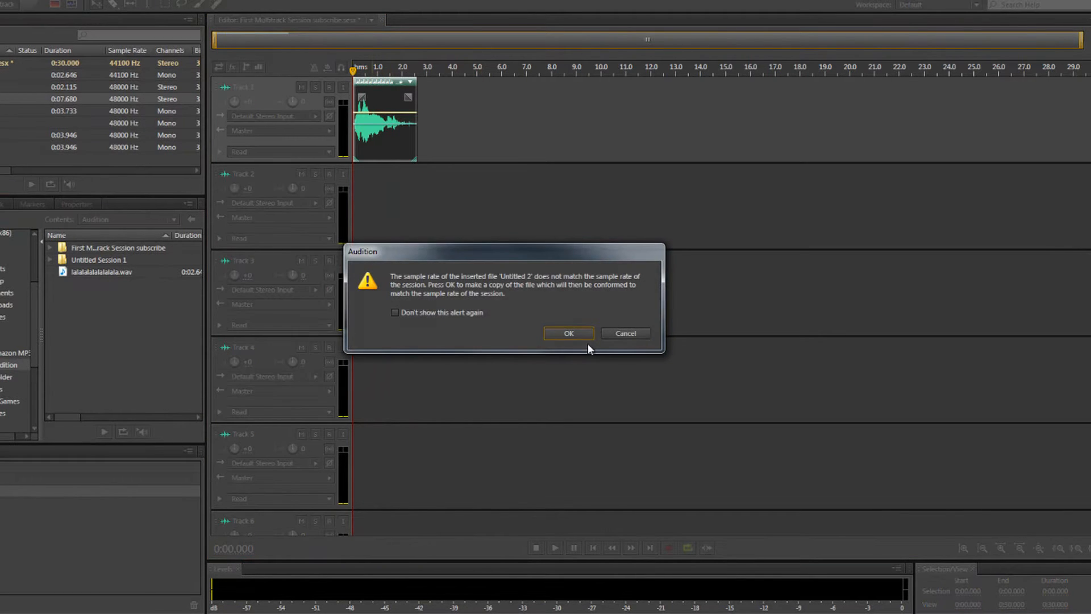
Step: Accept the sample-rate conversion for the clips and play both tracks back briefly
left_click(568, 333)
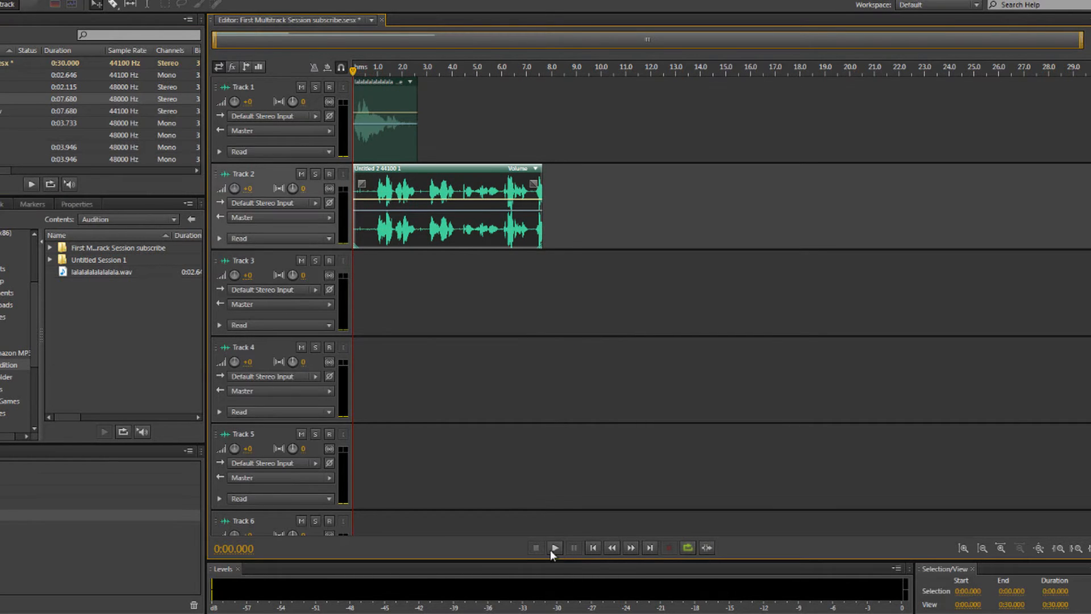
left_click(554, 547)
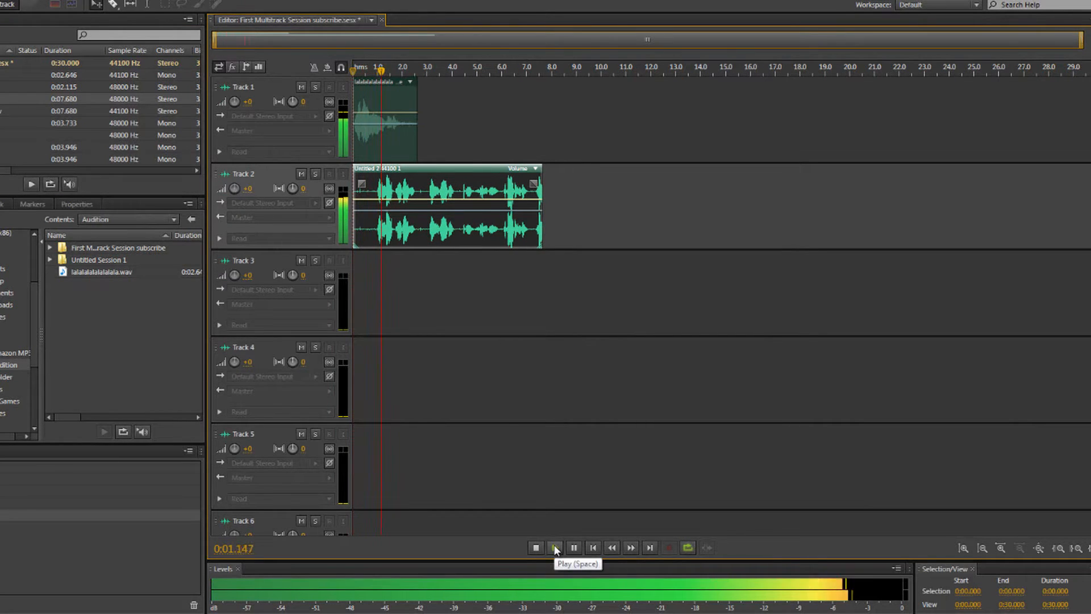
left_click(553, 548)
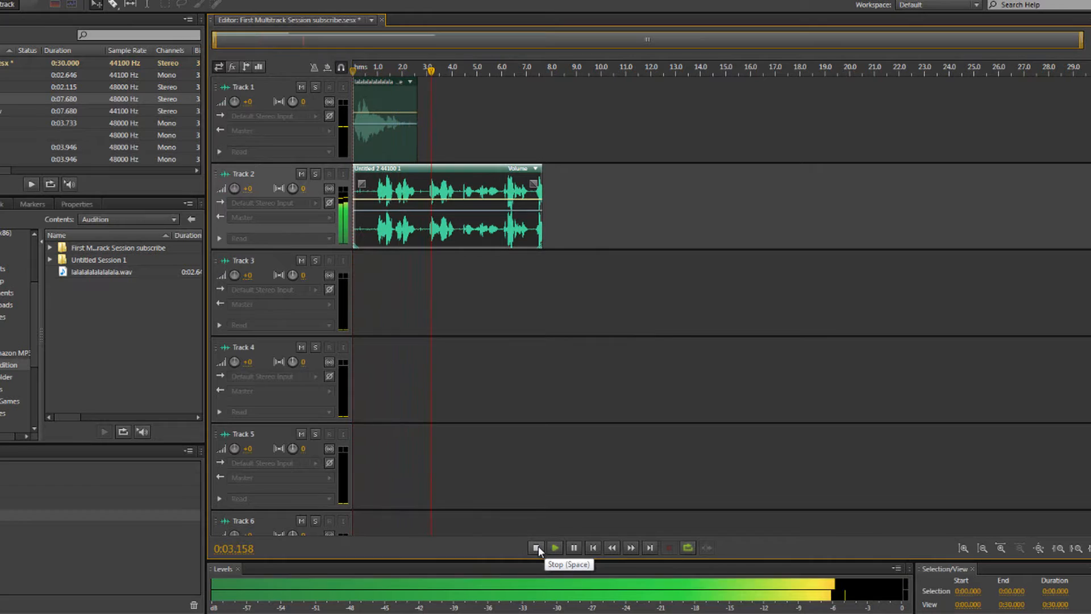
left_click(536, 547)
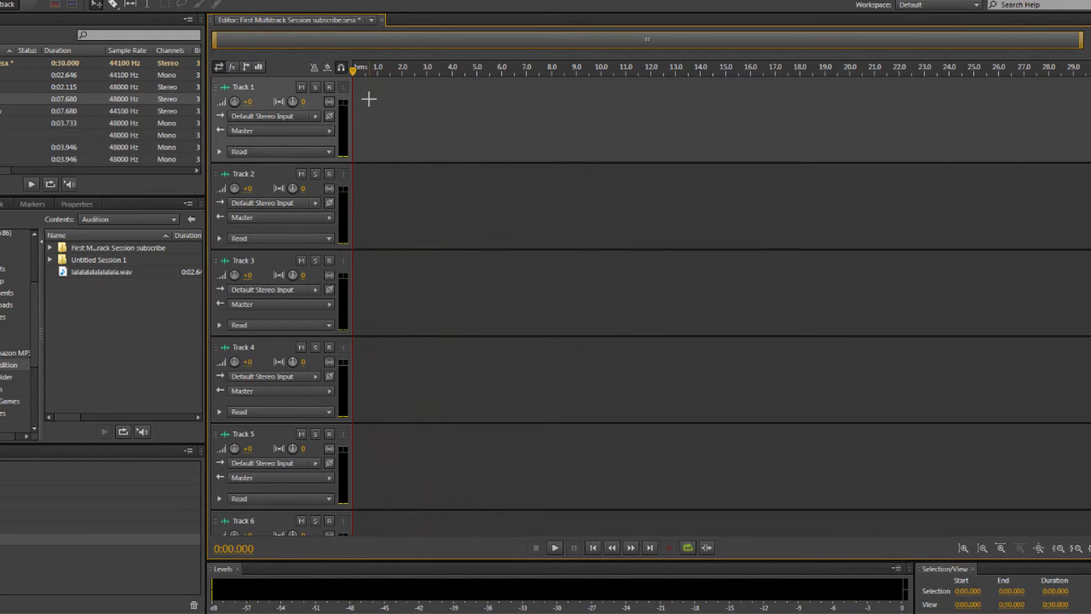
mouse_move(383, 119)
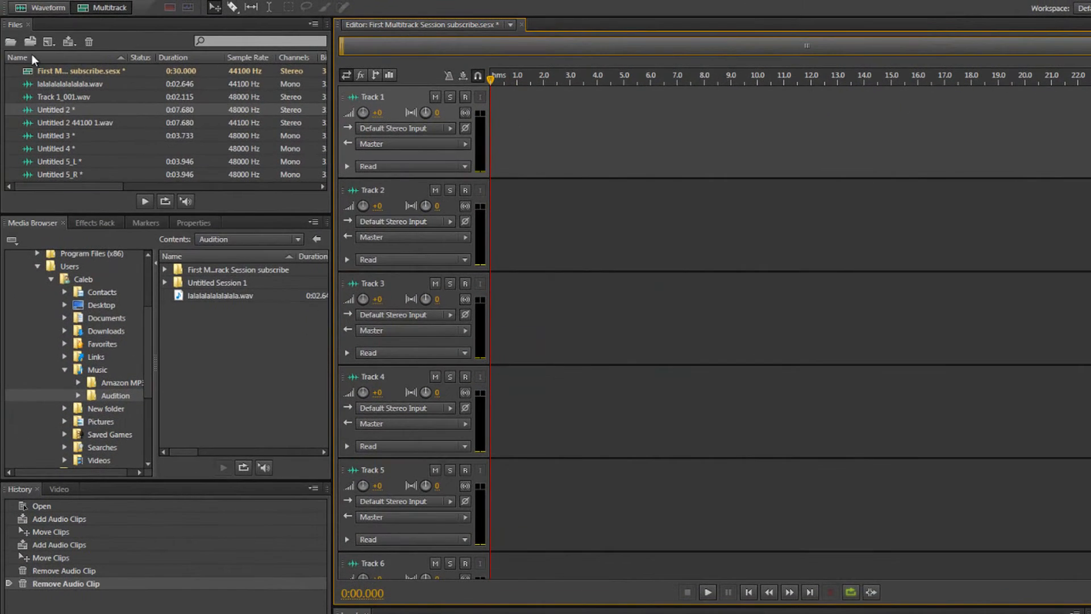
Step: Open lalalalalalalalala.wav in Waveform view and record a new beatbox take into it
double_click(69, 83)
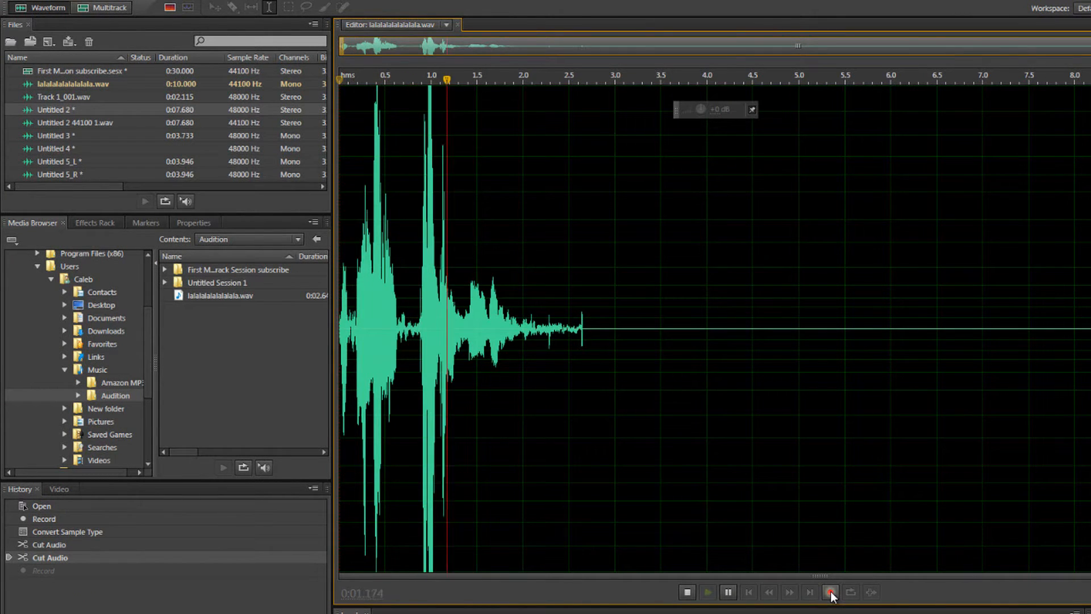
left_click(829, 592)
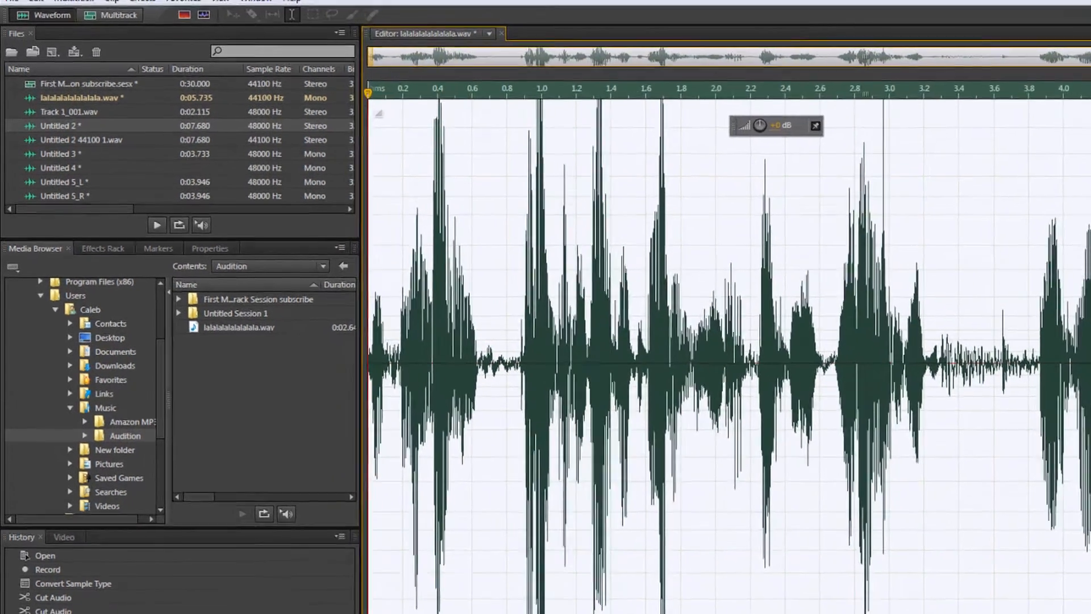
left_click(41, 10)
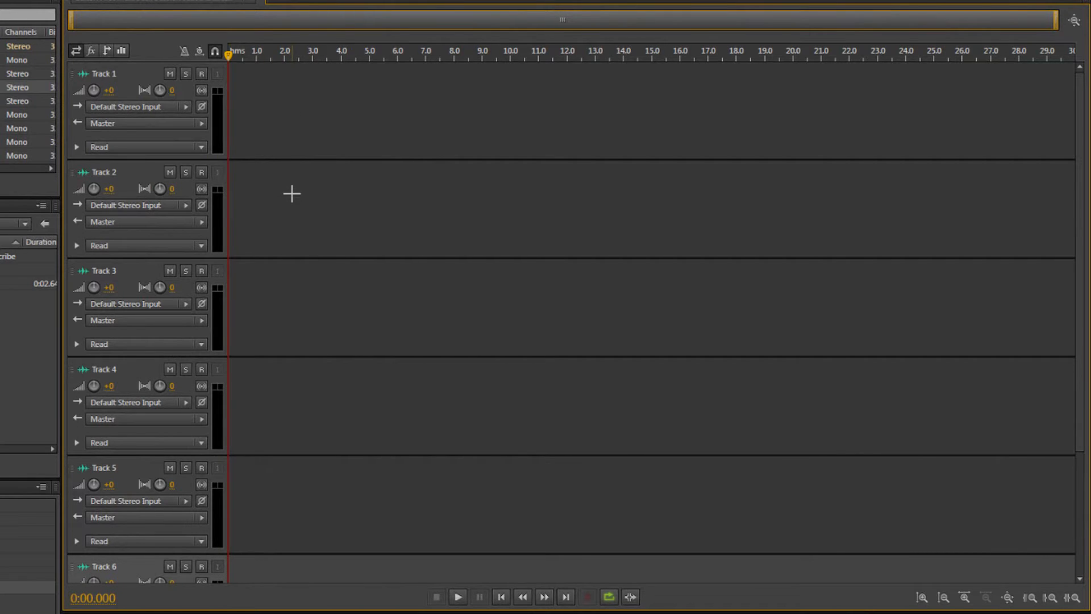
Step: Arm Track 1 of the empty session for recording
scroll("down", 3)
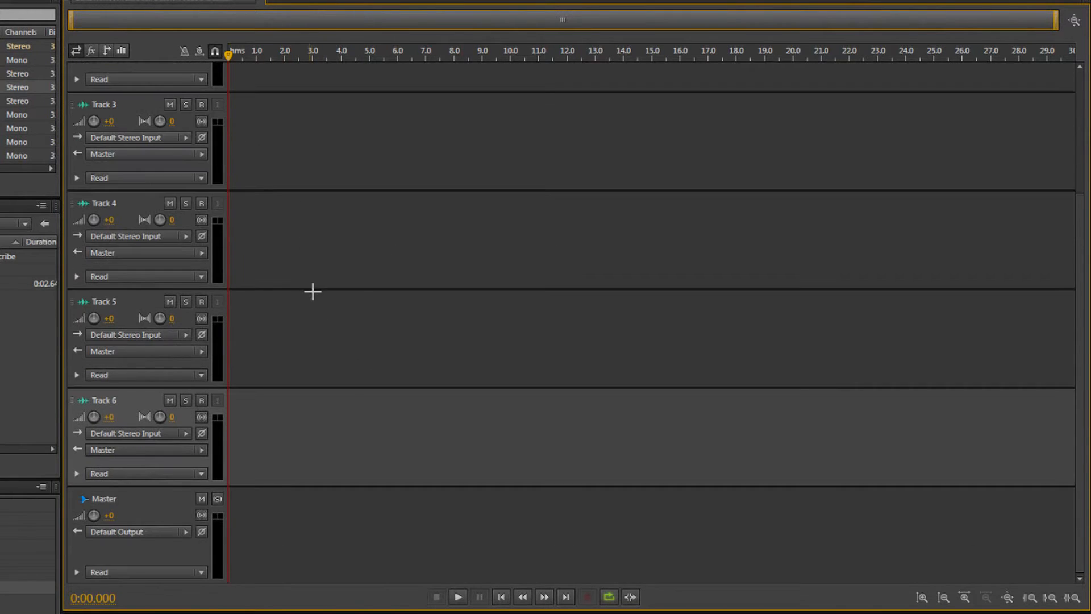
scroll("up", 3)
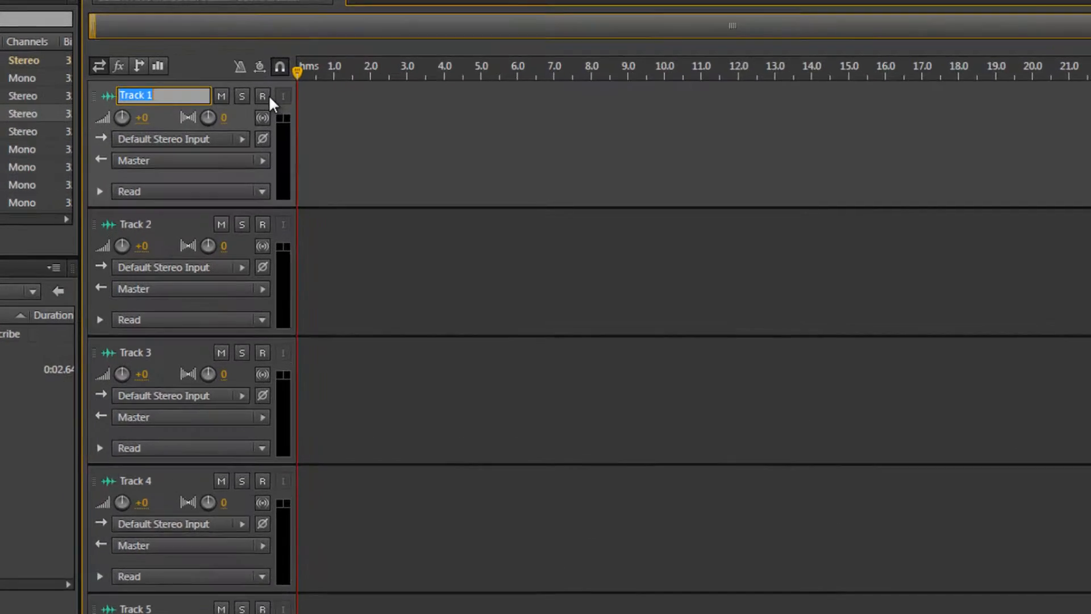
mouse_move(262, 95)
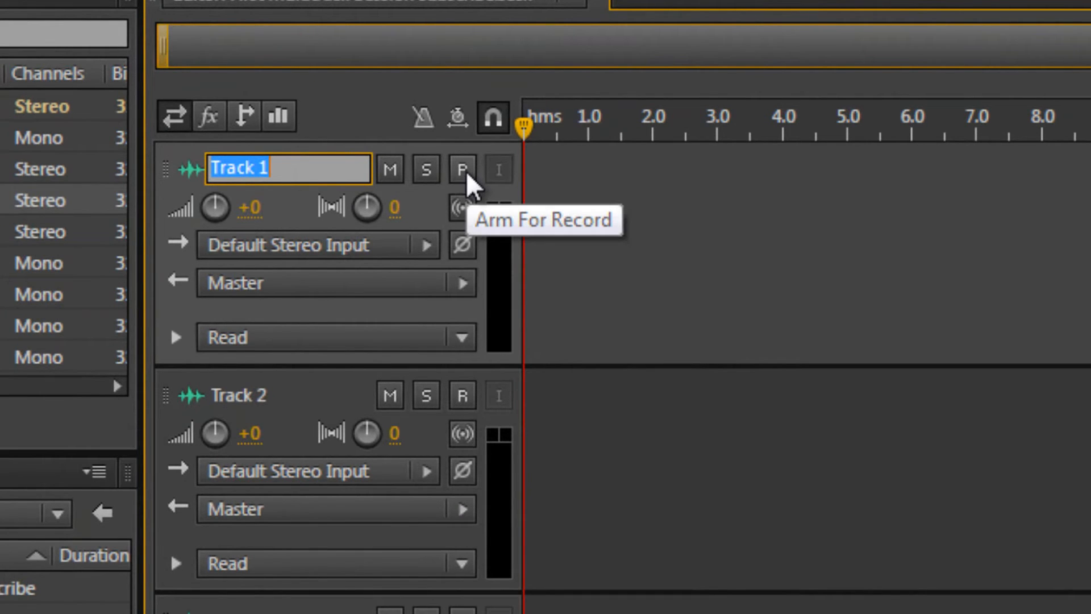
left_click(462, 170)
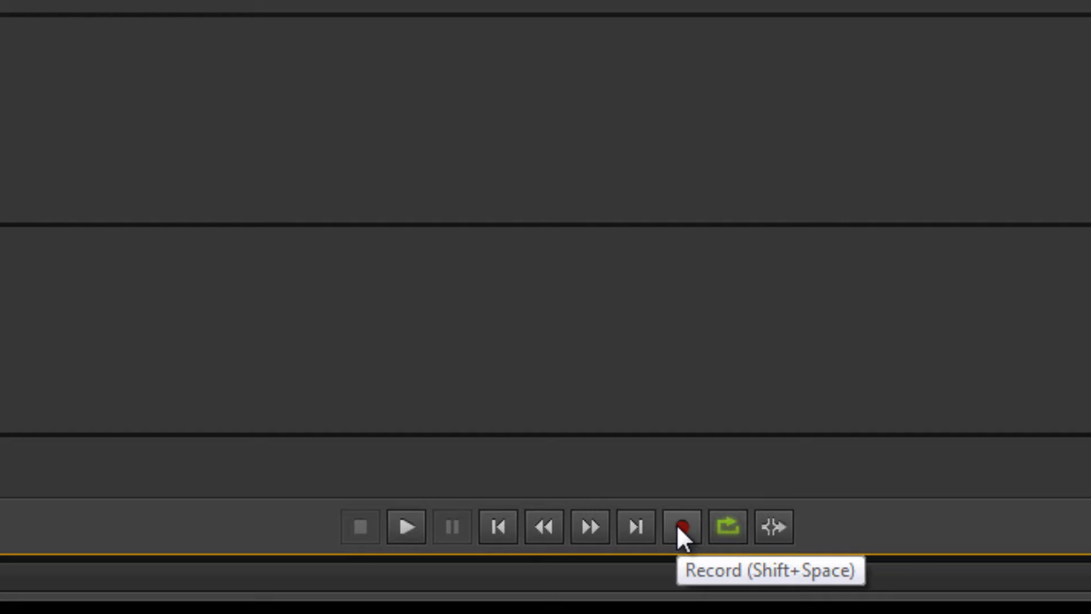
Step: Record a beatbox take onto Track 1 and stop the recording
left_click(681, 526)
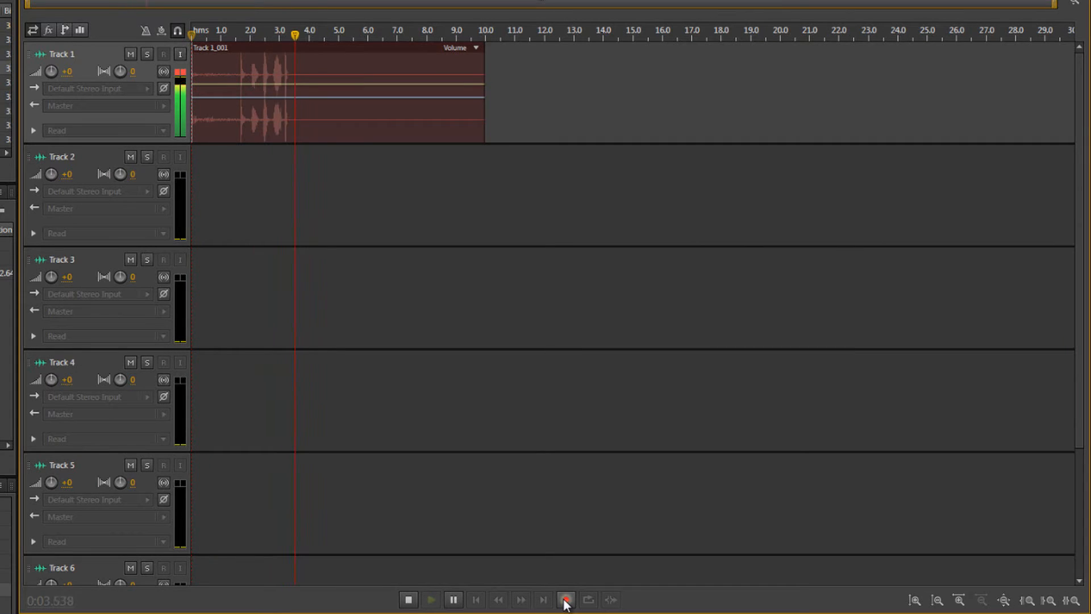
left_click(566, 599)
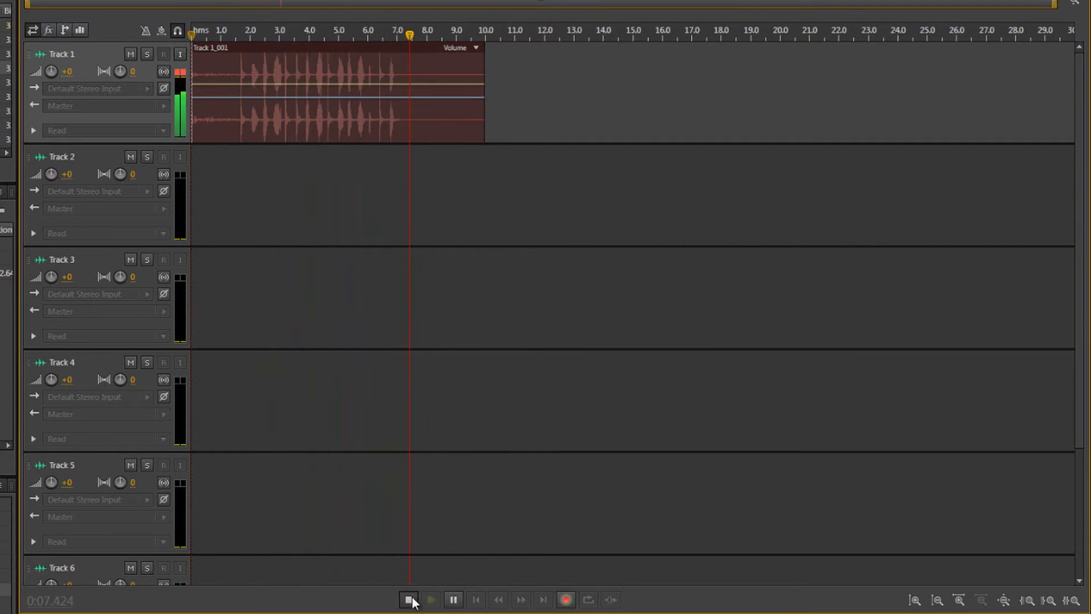
left_click(409, 599)
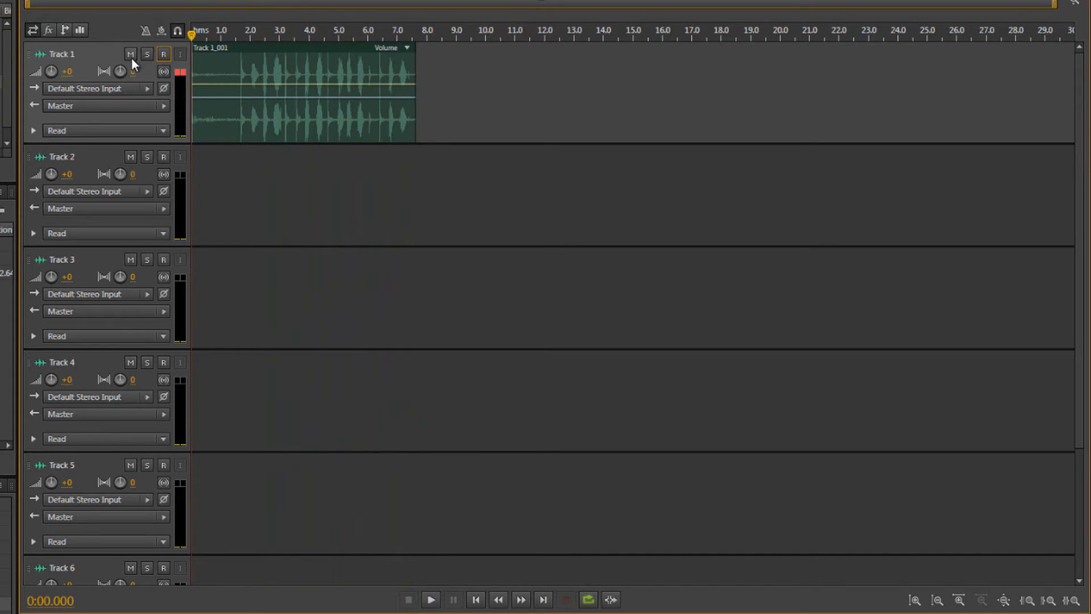
Step: Mute Track 1 and arm Track 2 for recording
left_click(130, 53)
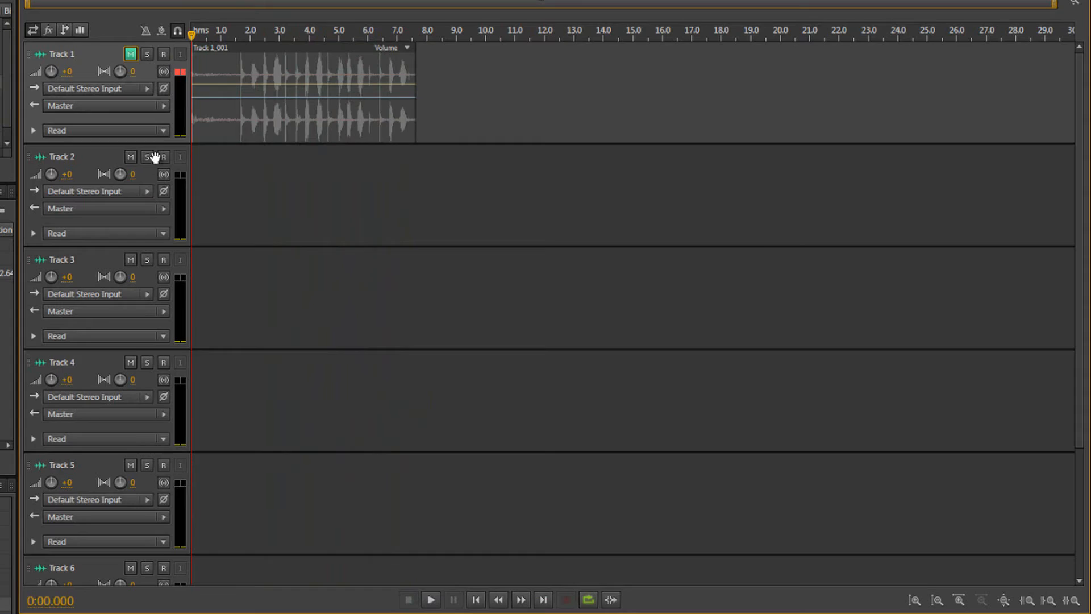
left_click(162, 157)
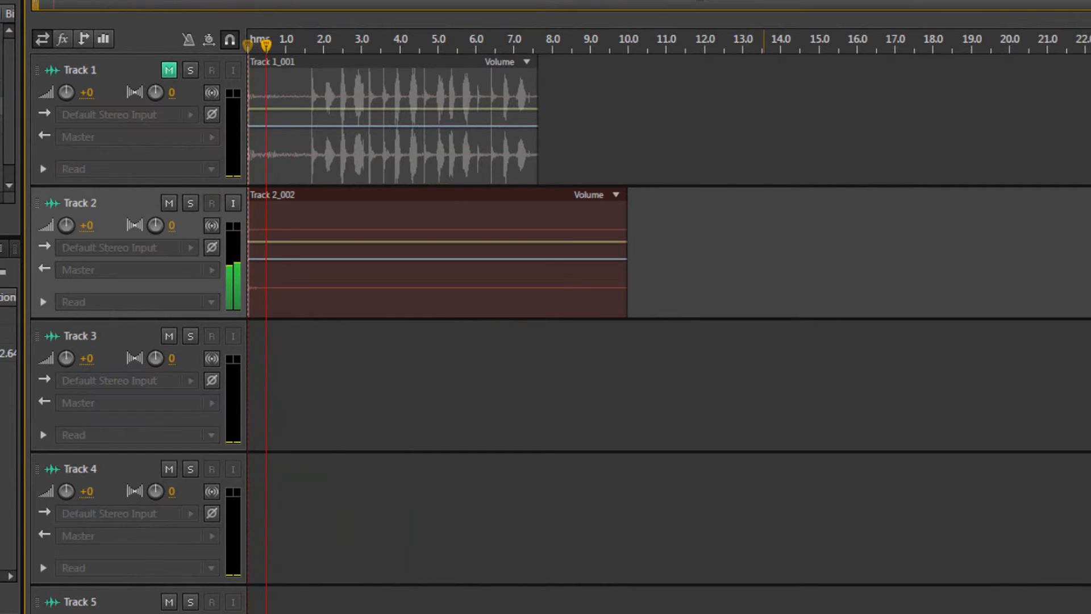
Step: Record a second beatbox take of about 9 seconds onto Track 2
left_click(340, 39)
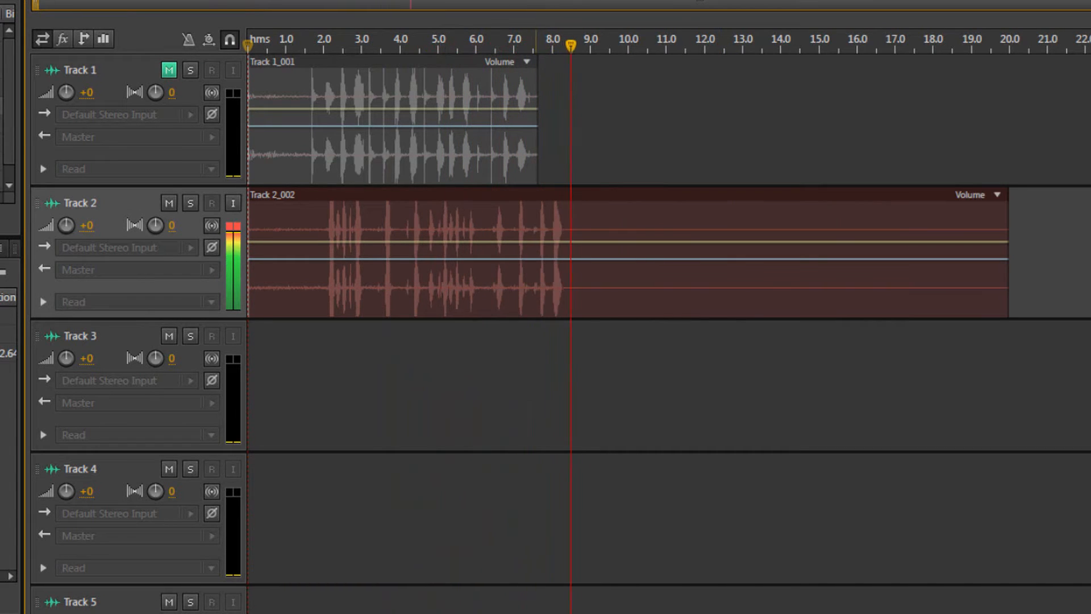
left_click(212, 202)
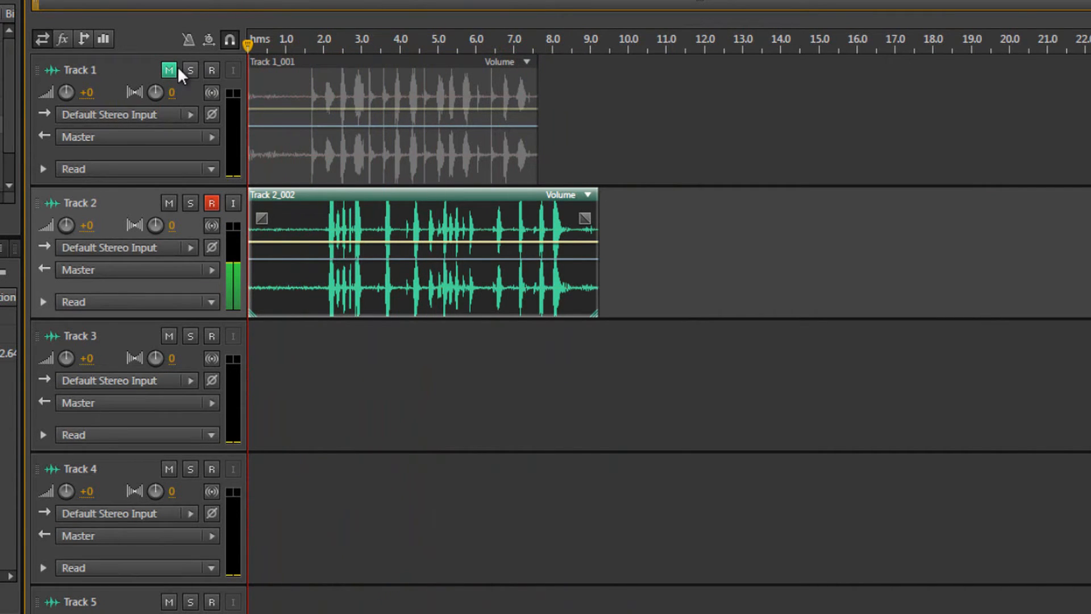
Step: Unmute Track 1 and shift the two takes so their beats line up
left_click(168, 69)
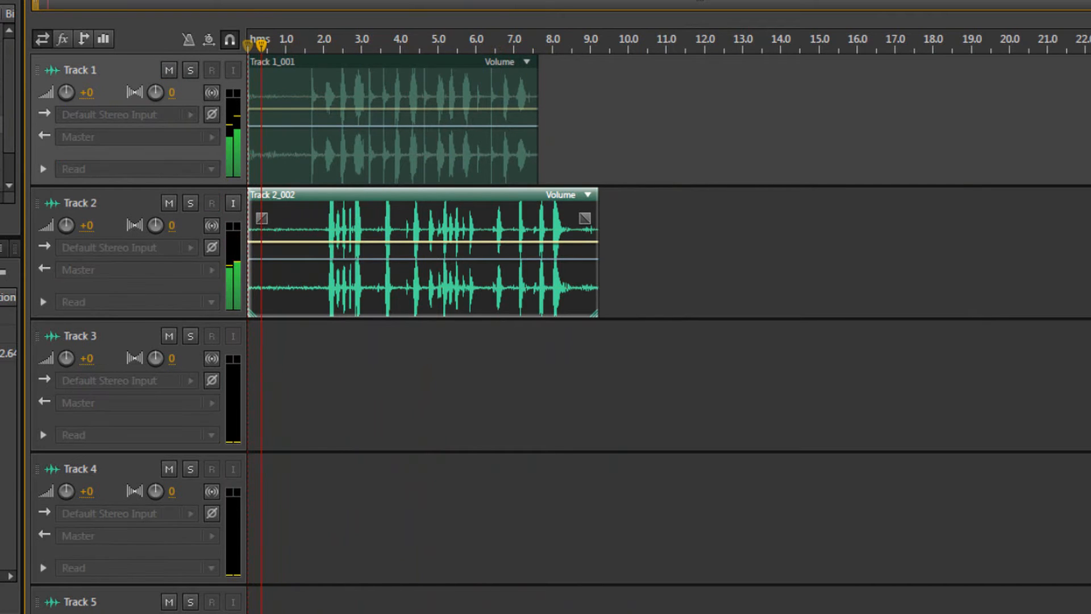
left_click(338, 45)
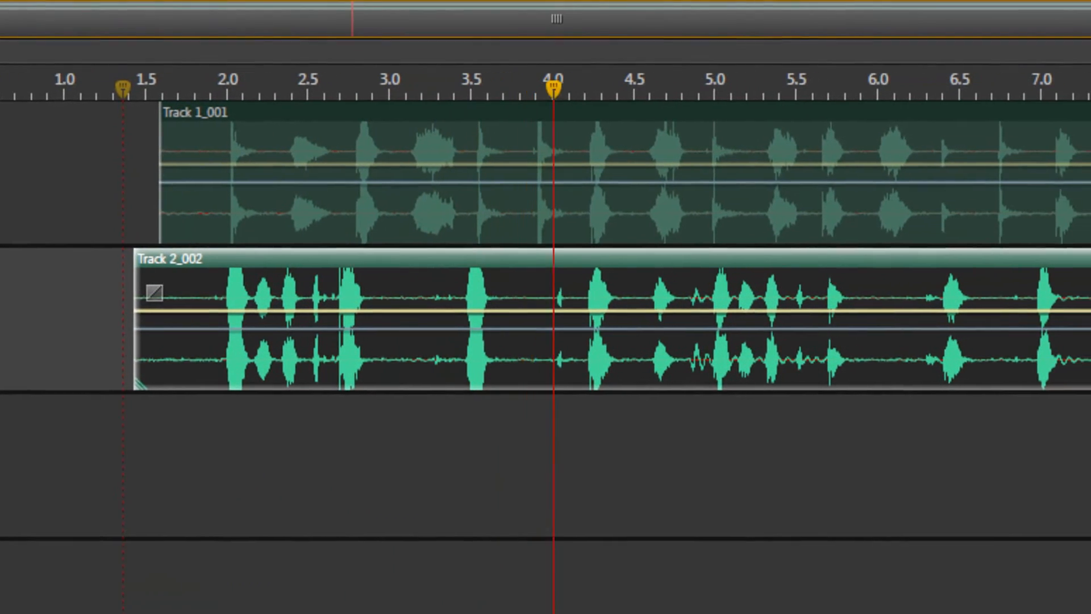
scroll("right", 3)
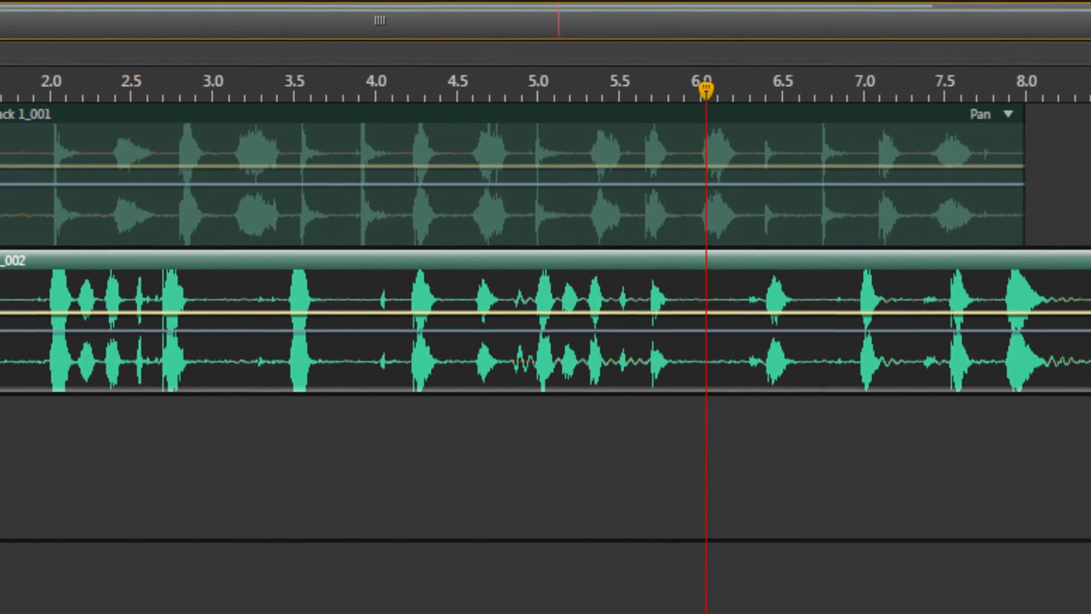
scroll("right", 3)
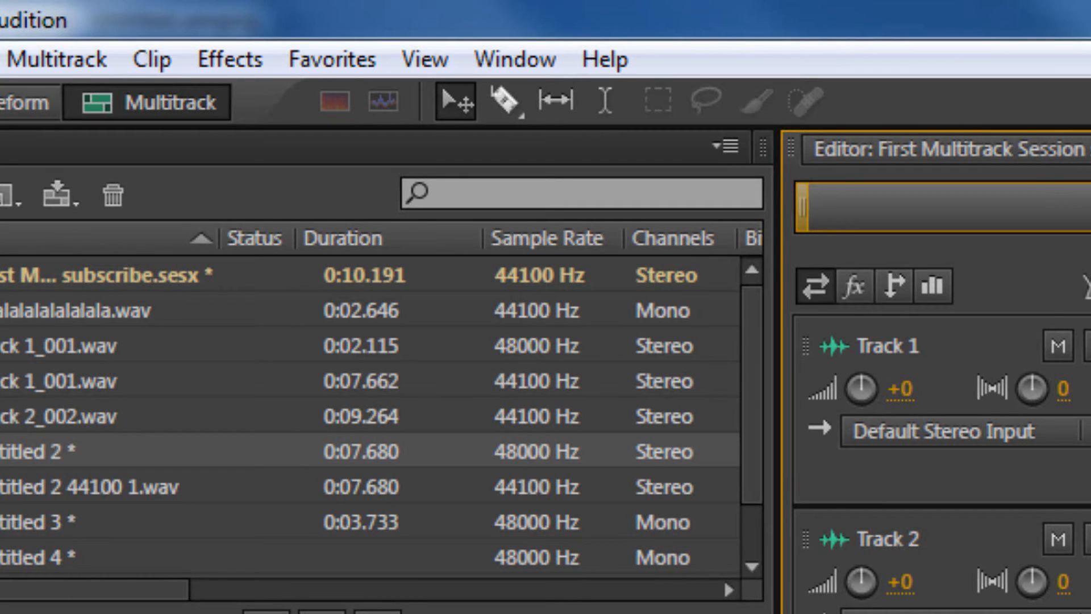
mouse_move(184, 10)
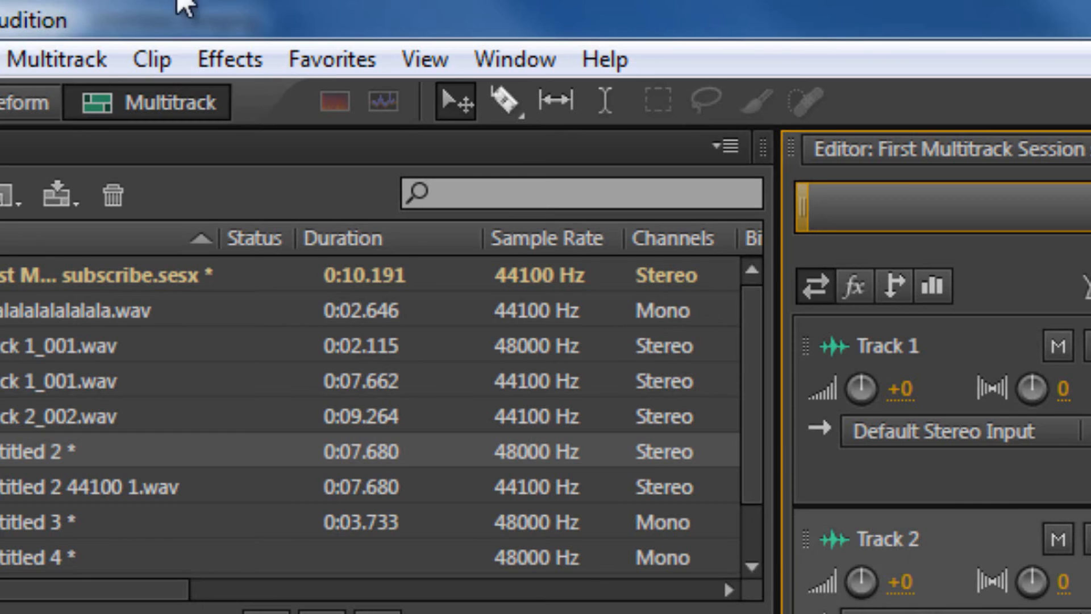
Step: Mix the entire session down to a new stereo file and begin saving it
left_click(56, 58)
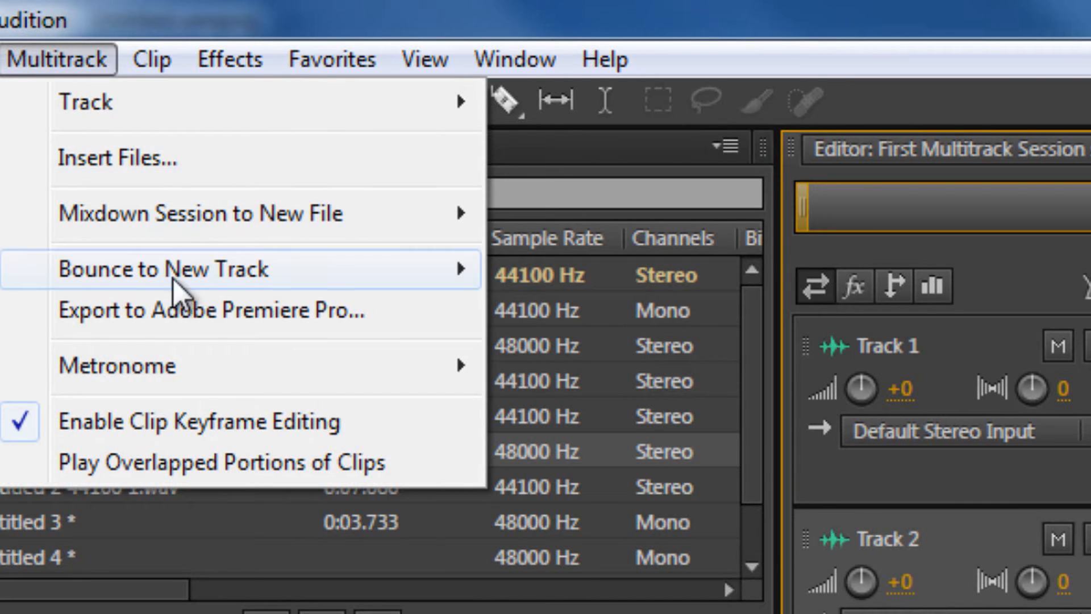
mouse_move(199, 213)
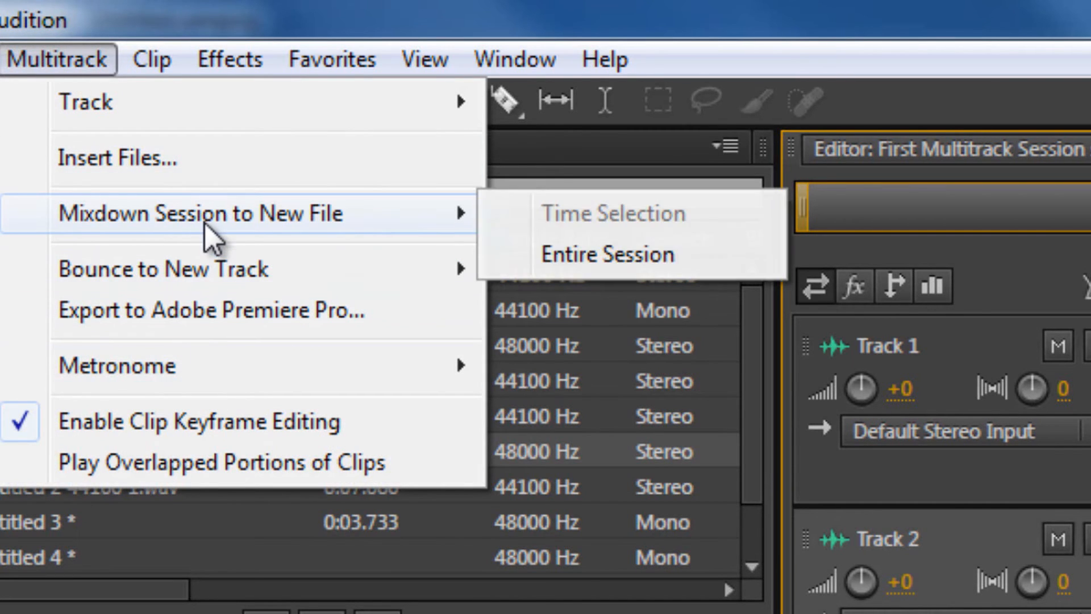
mouse_move(550, 265)
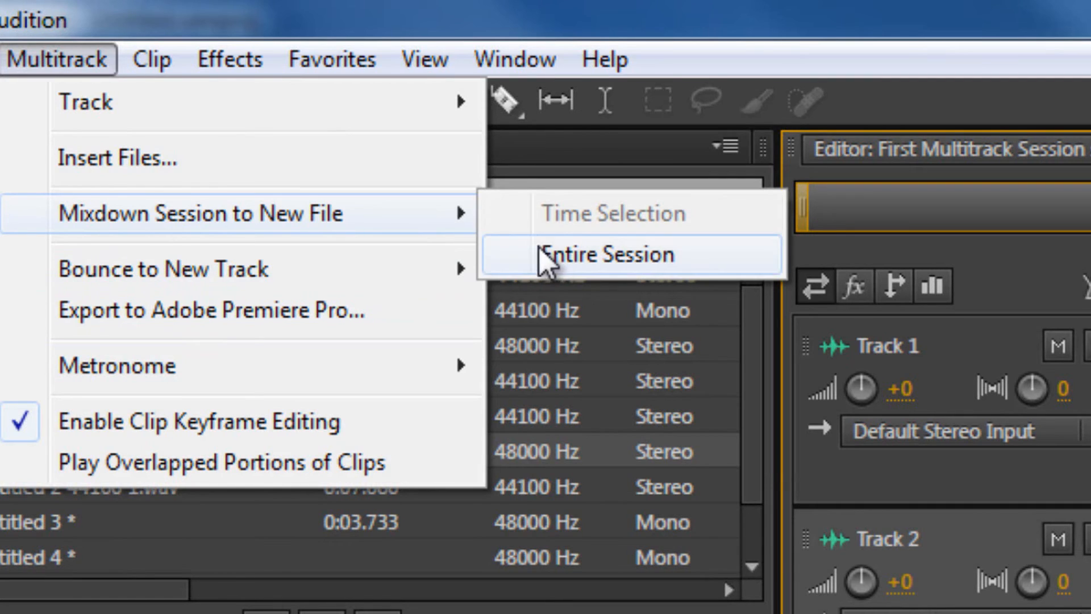
left_click(607, 253)
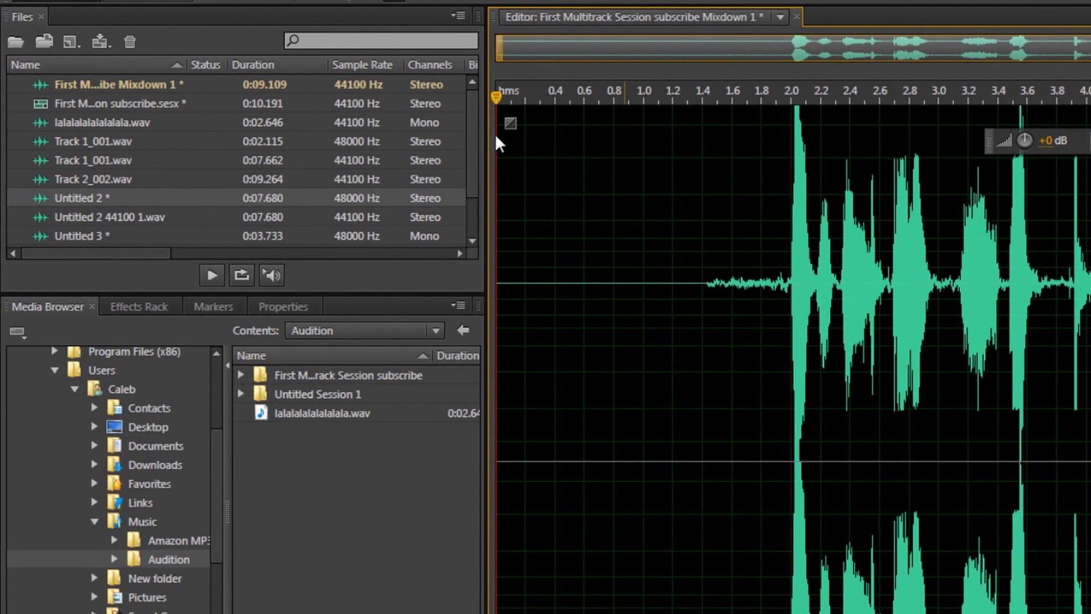
mouse_move(112, 119)
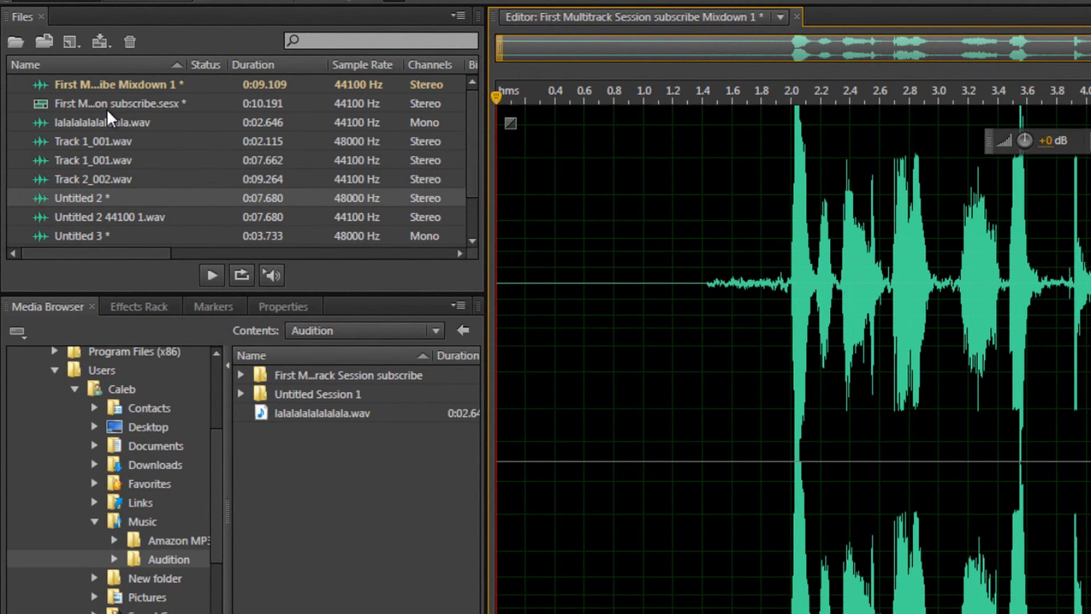
scroll("down", 3)
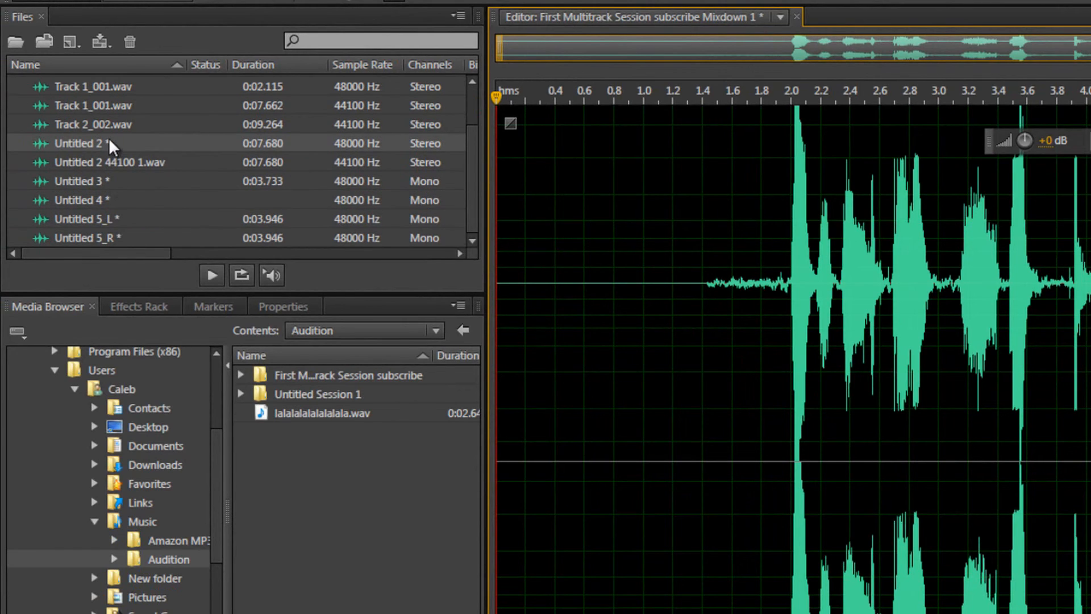
mouse_move(106, 151)
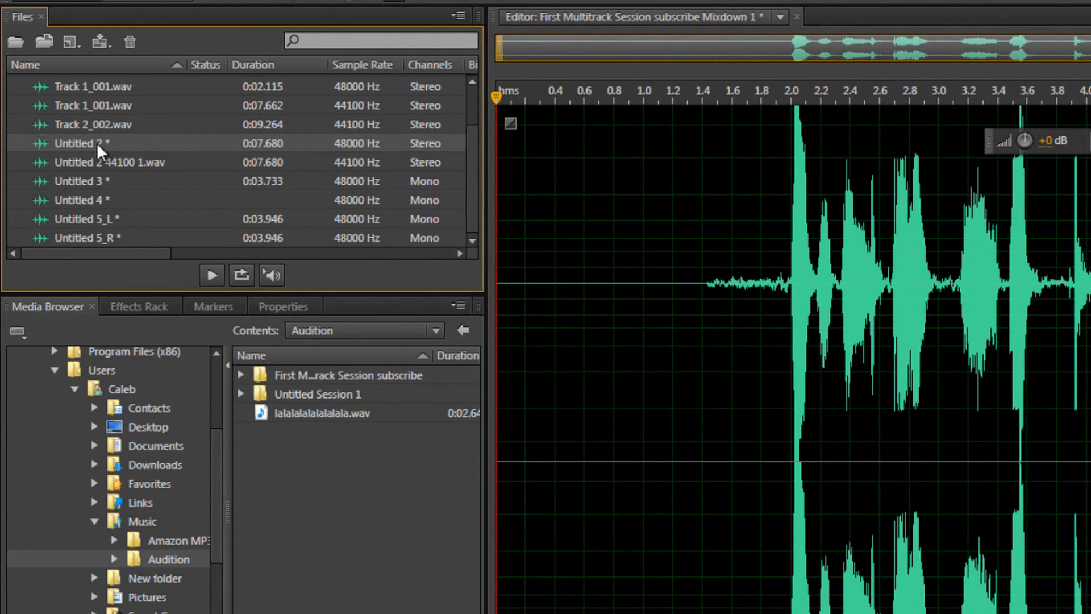
mouse_move(91, 151)
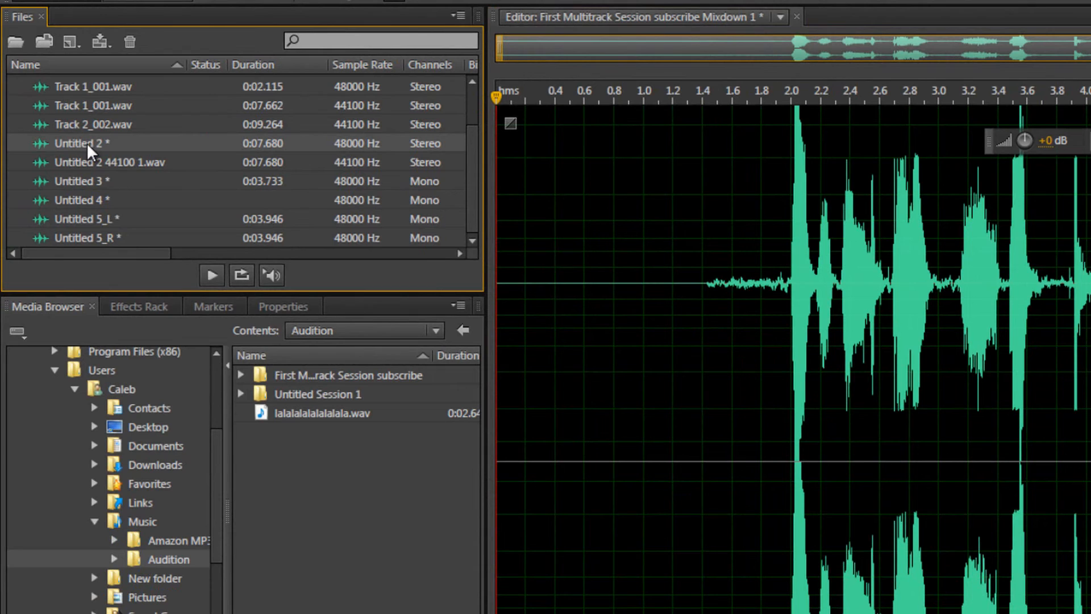
mouse_move(491, 535)
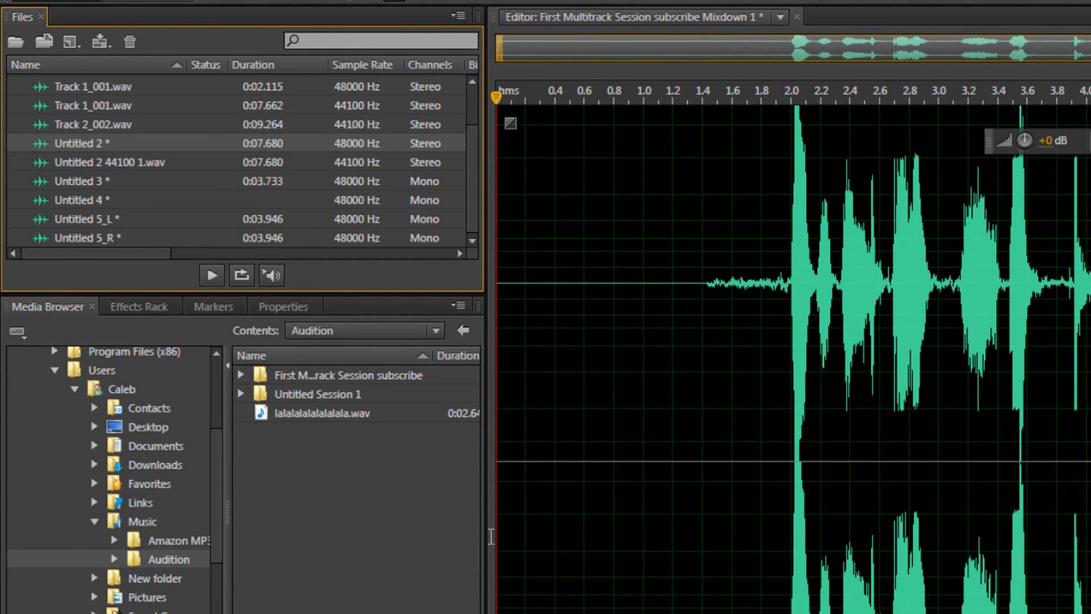
left_click(614, 95)
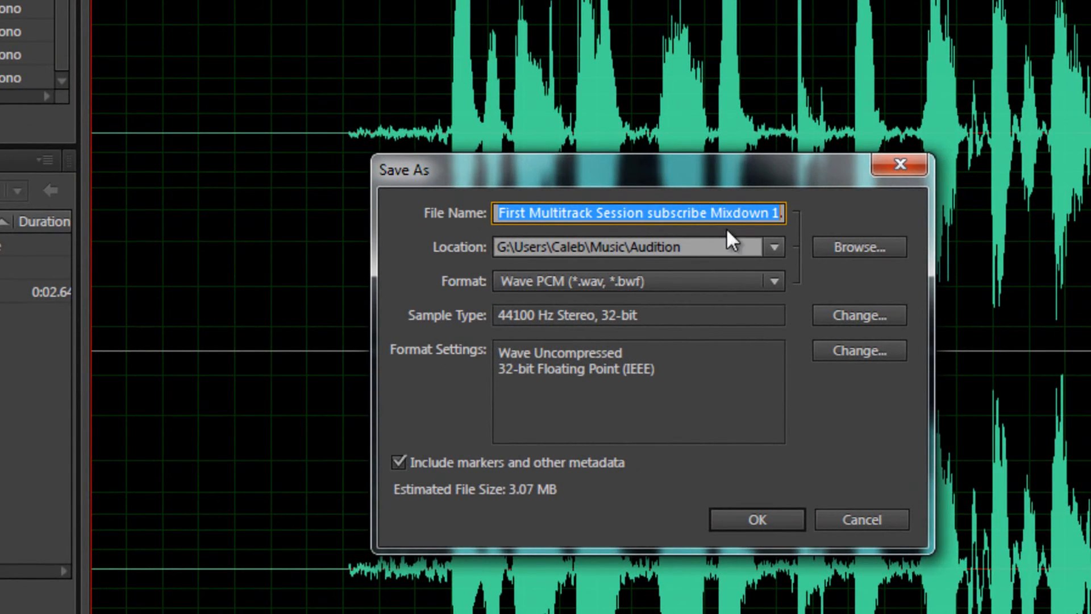
Step: Save the mixdown as 'beatbox that sucks really bad.wav' in Wave PCM format
type("beatbox .wav")
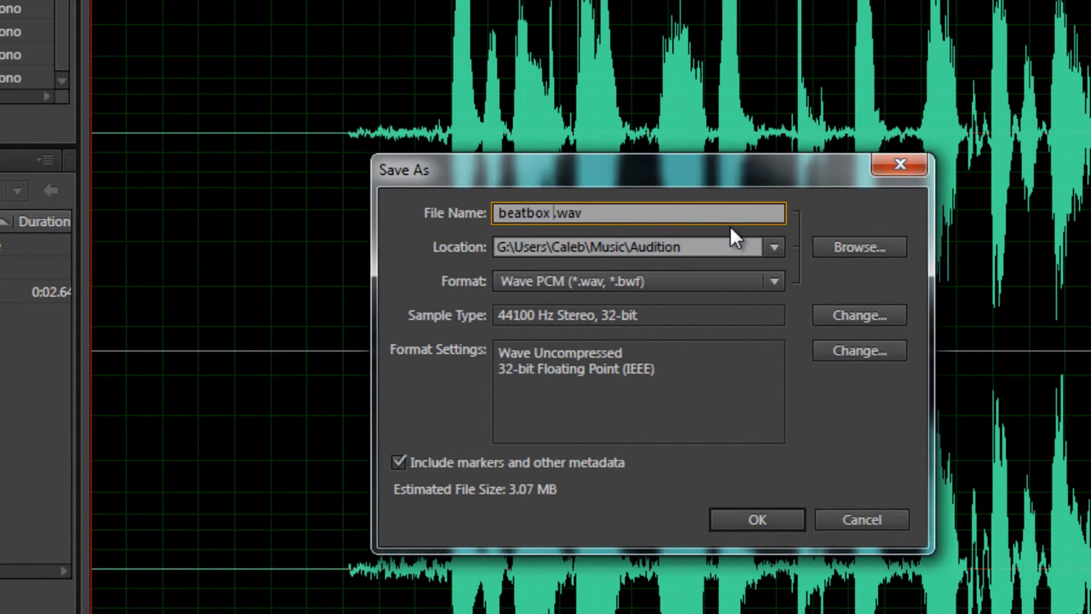
type("that sucks really bad")
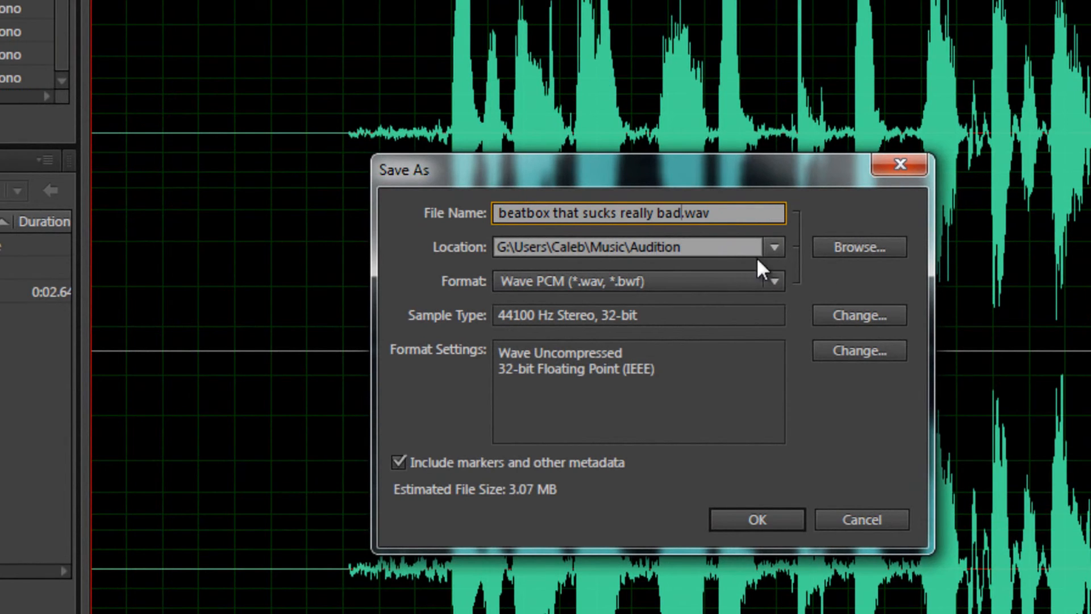
mouse_move(473, 309)
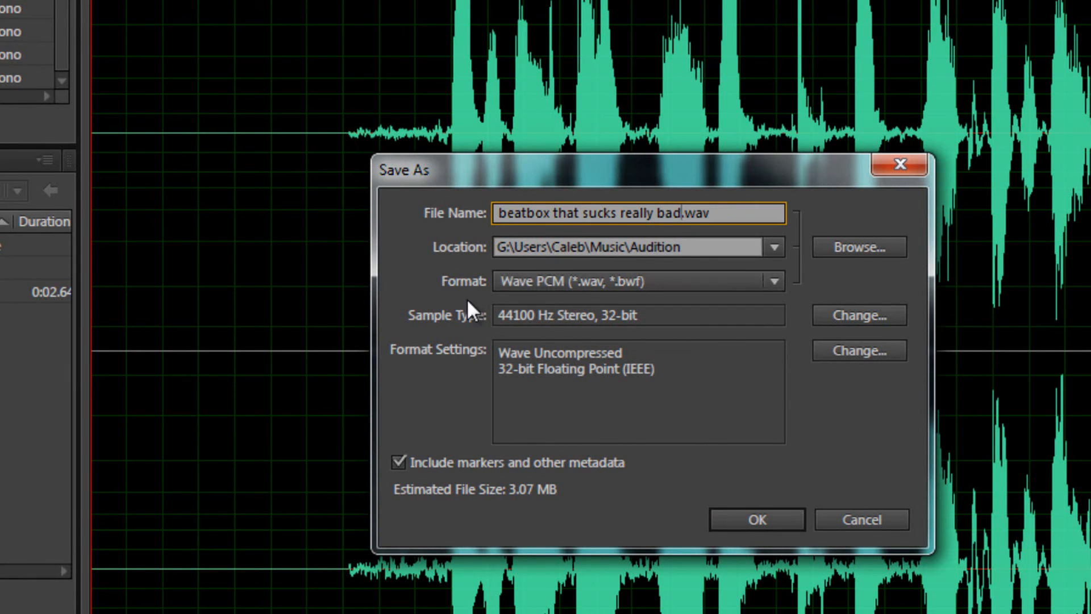
mouse_move(756, 520)
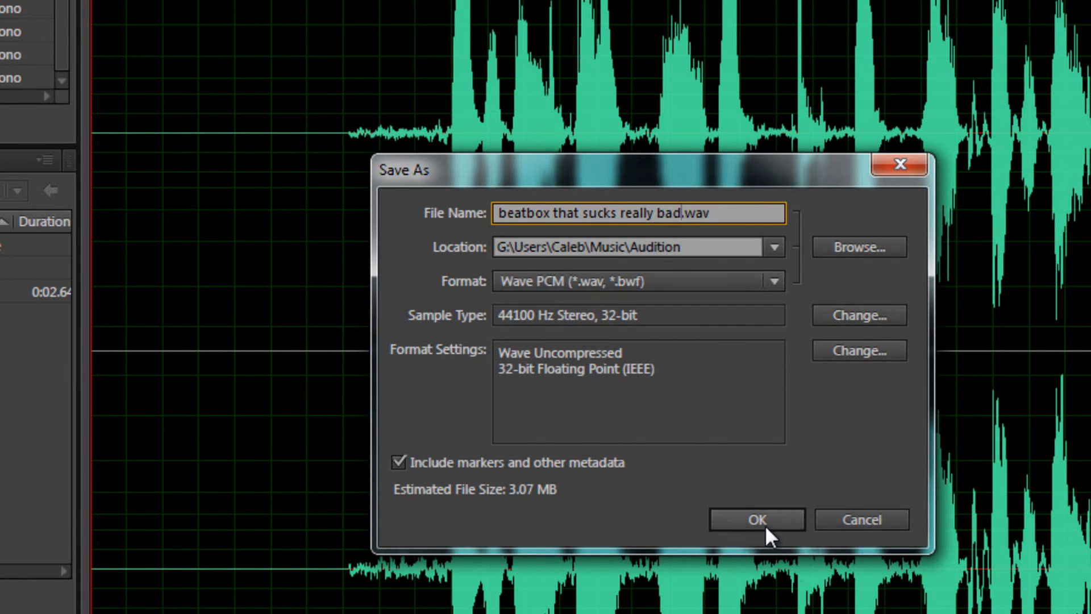
left_click(756, 519)
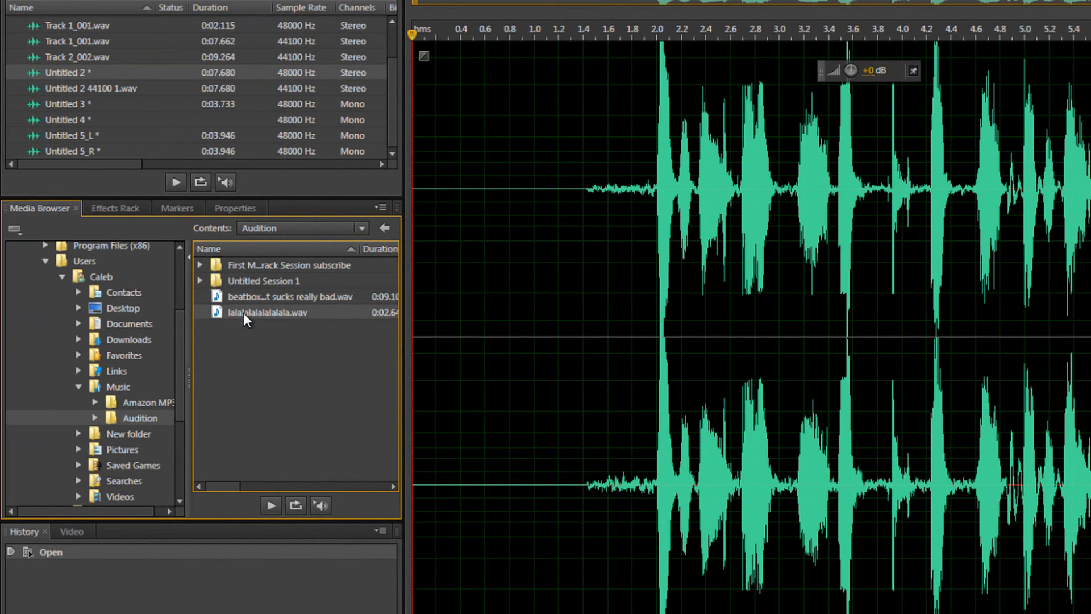
Step: Check the la-la and beatbox files, then return to the multitrack session
double_click(267, 311)
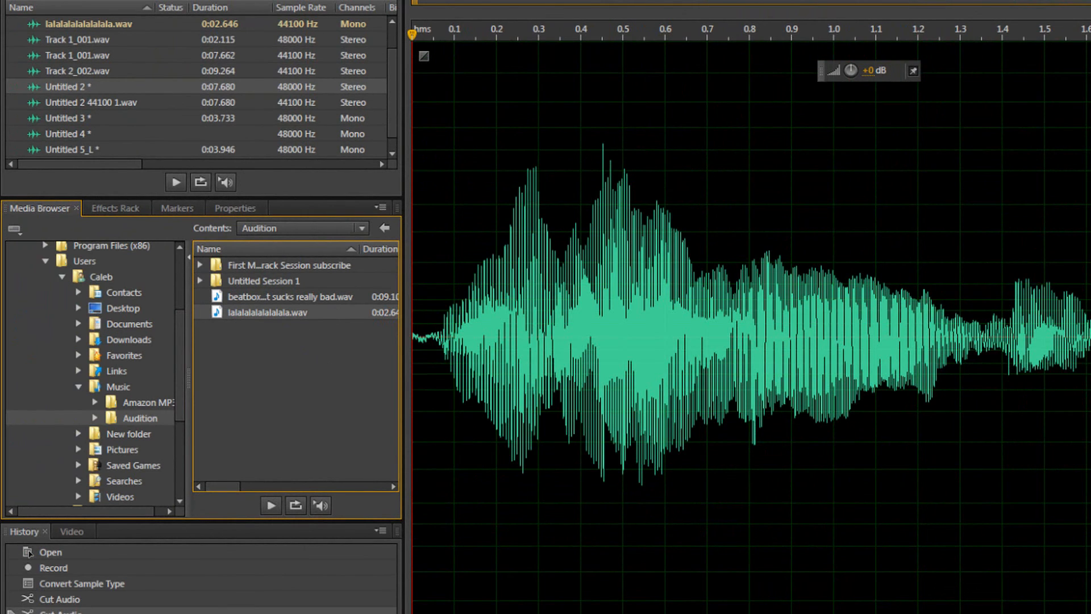
double_click(297, 295)
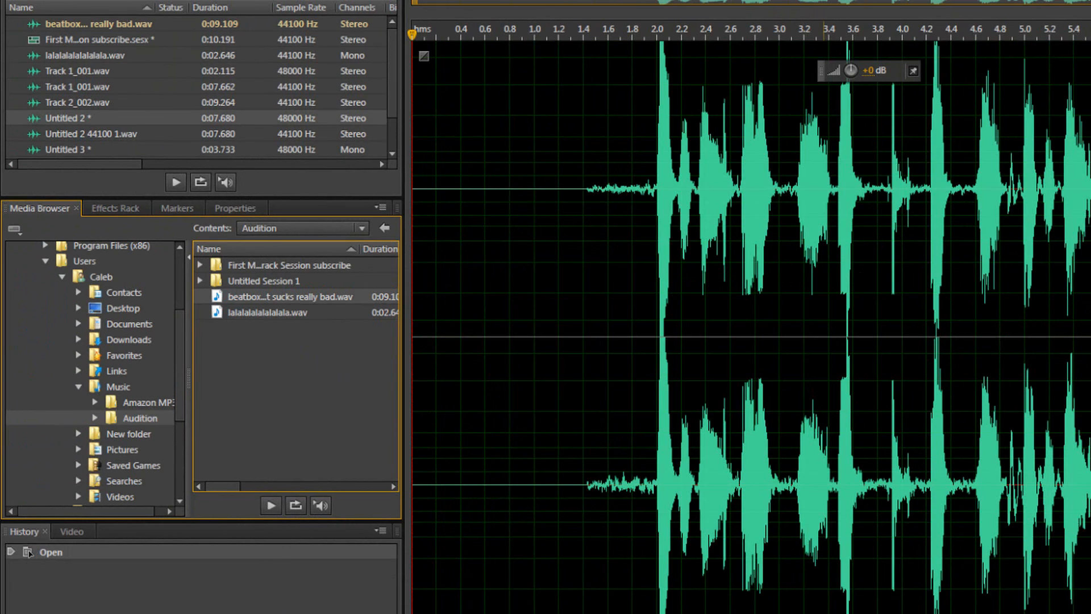
left_click(560, 32)
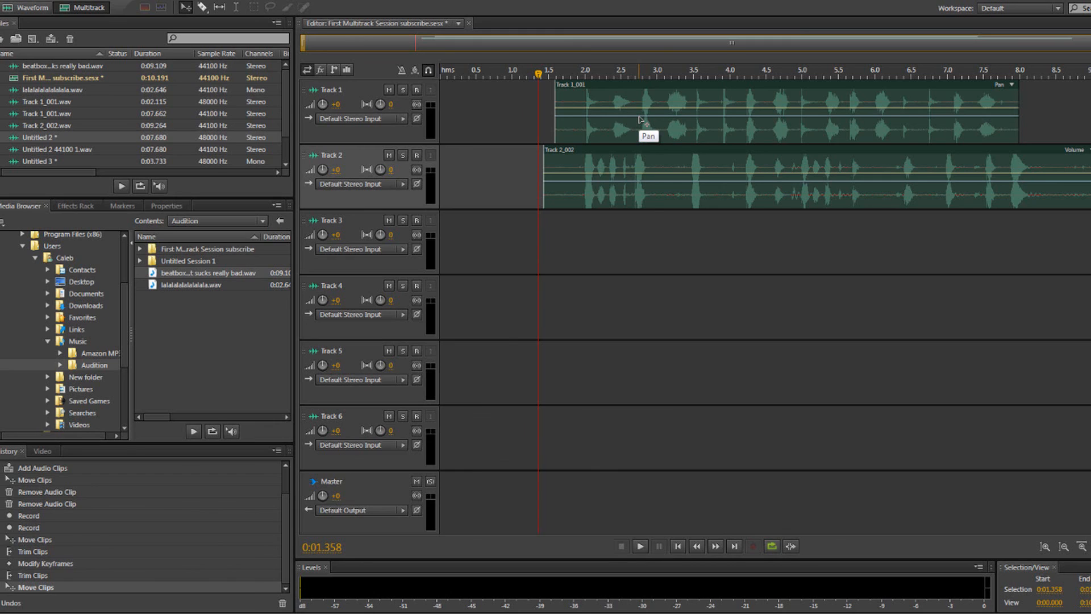
mouse_move(640, 121)
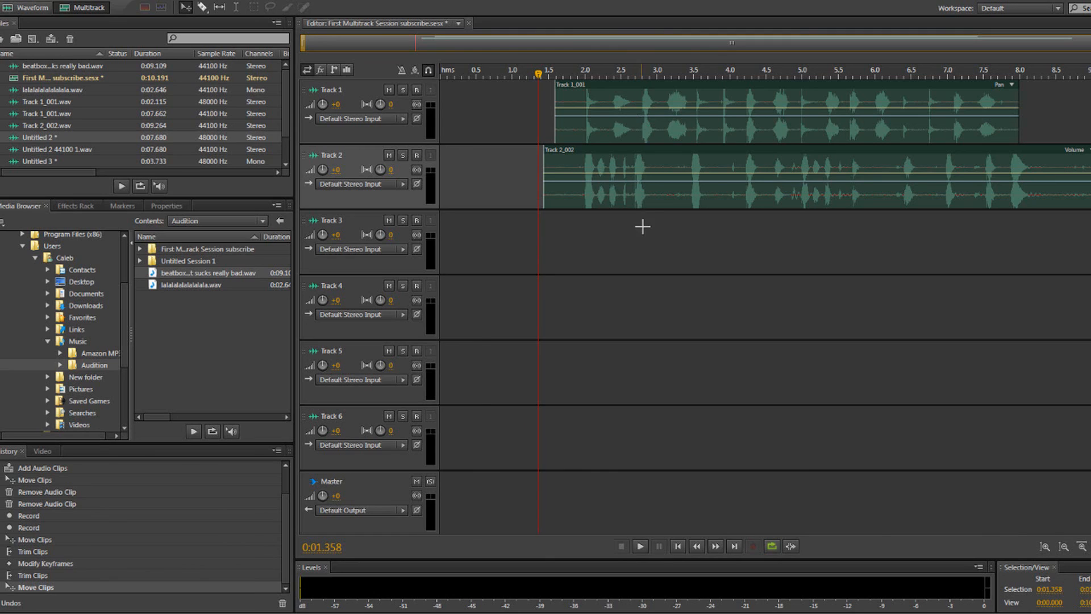
mouse_move(642, 227)
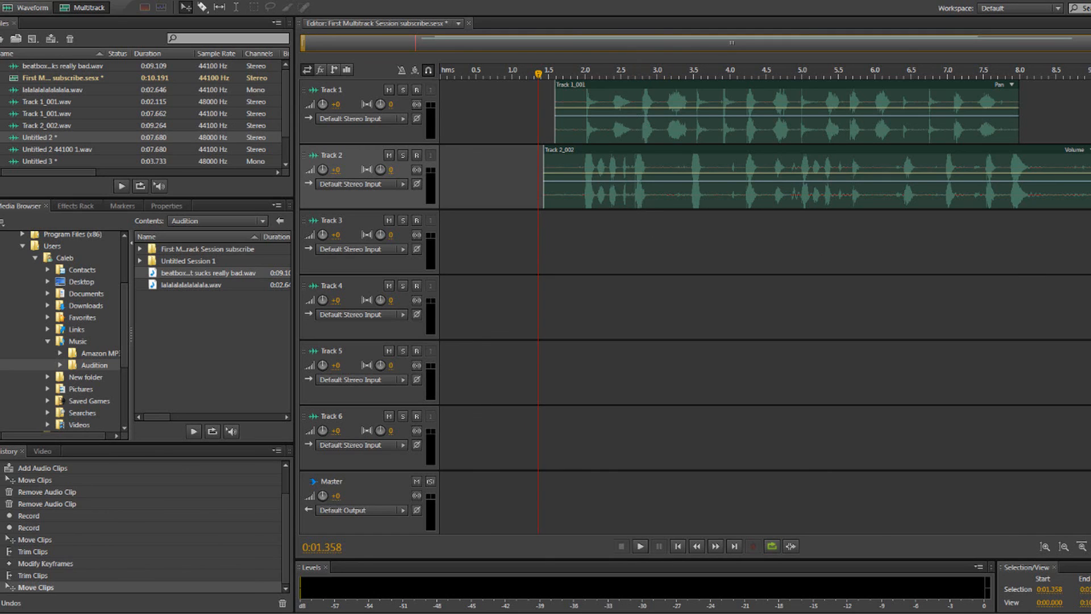